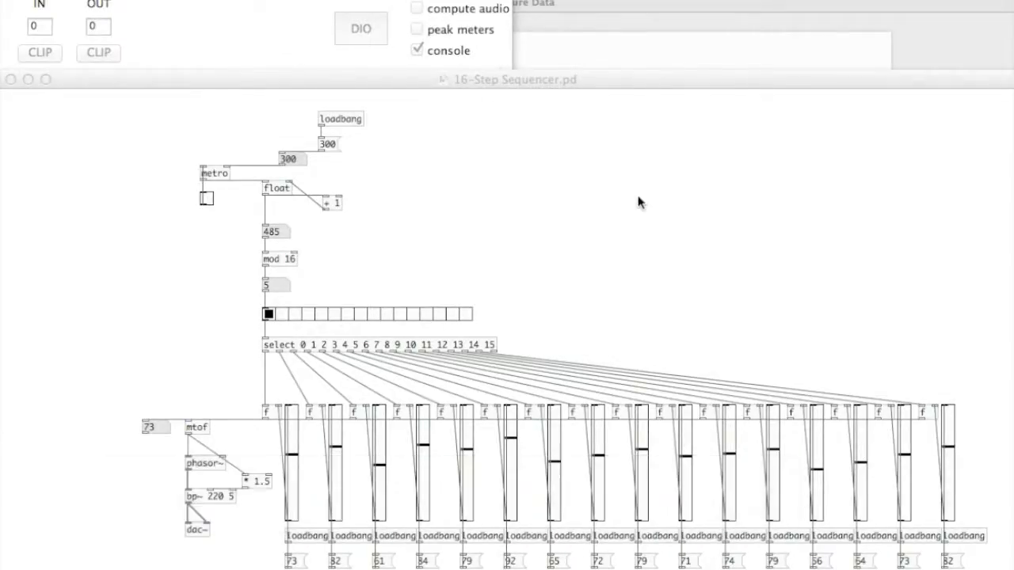
{"action": "mouse_move", "coordinate": [372, 201]}
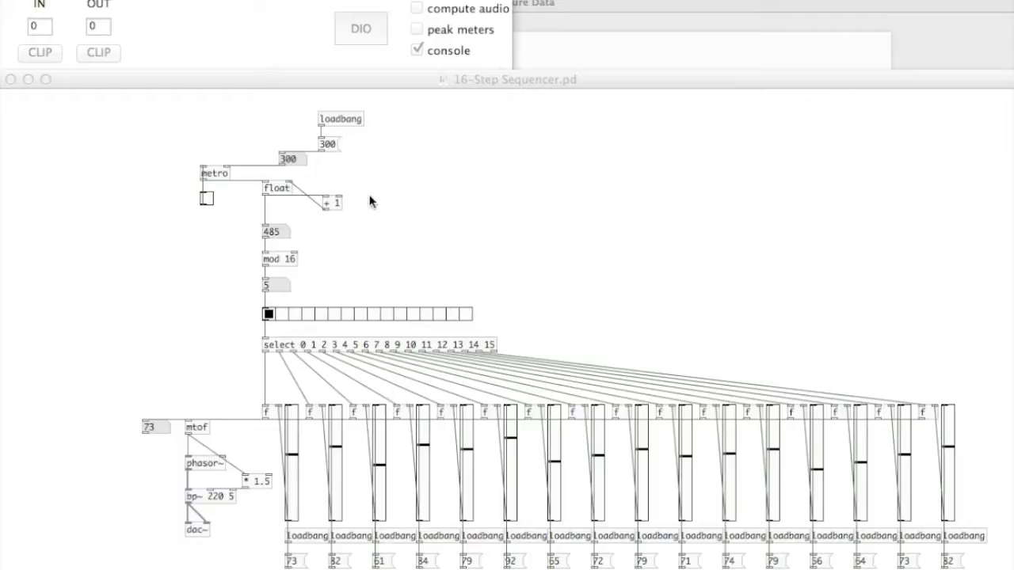
{"action": "mouse_move", "coordinate": [416, 6]}
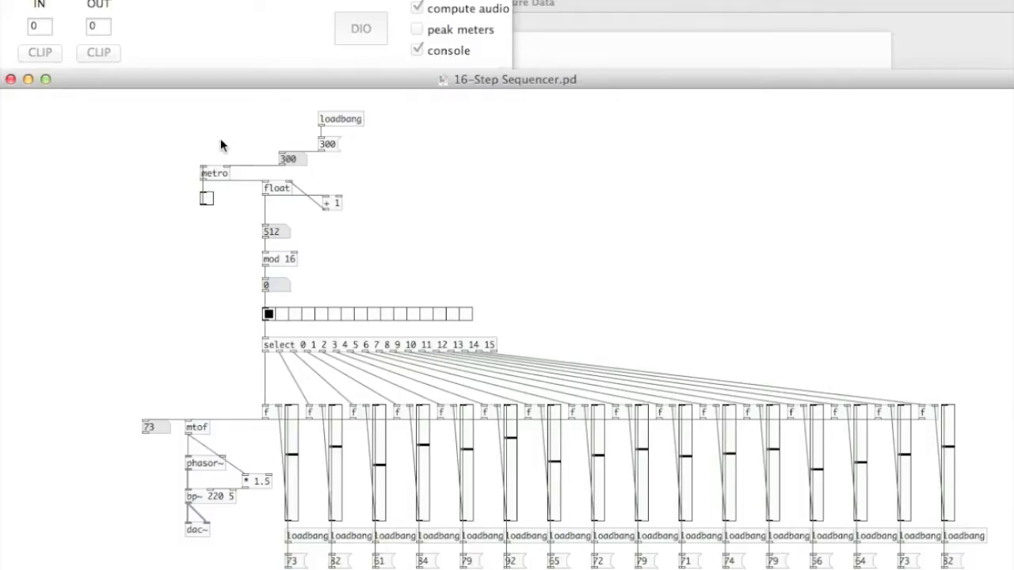
{"action": "mouse_move", "coordinate": [208, 167]}
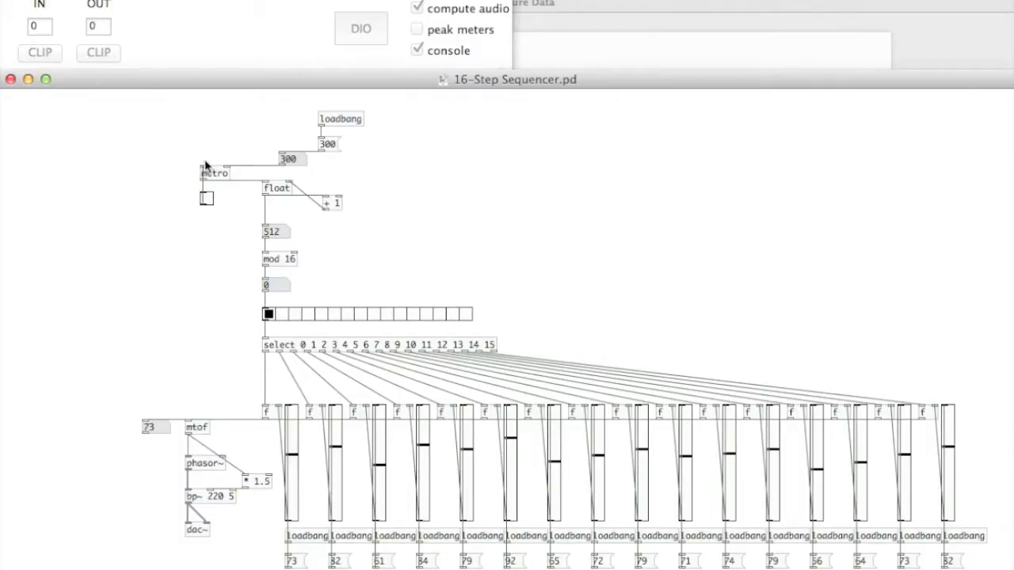
{"action": "mouse_move", "coordinate": [226, 176]}
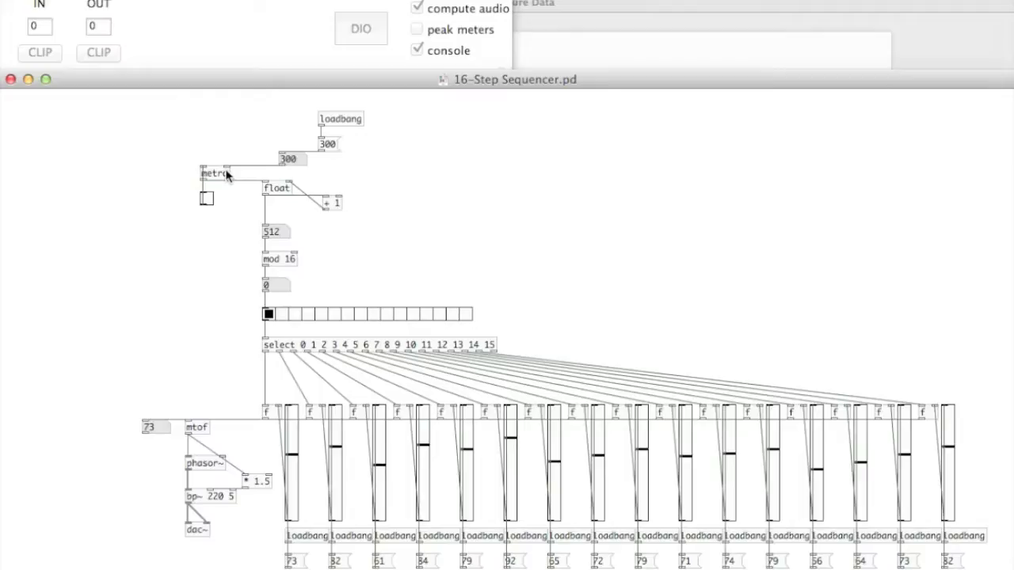
{"action": "mouse_move", "coordinate": [256, 156]}
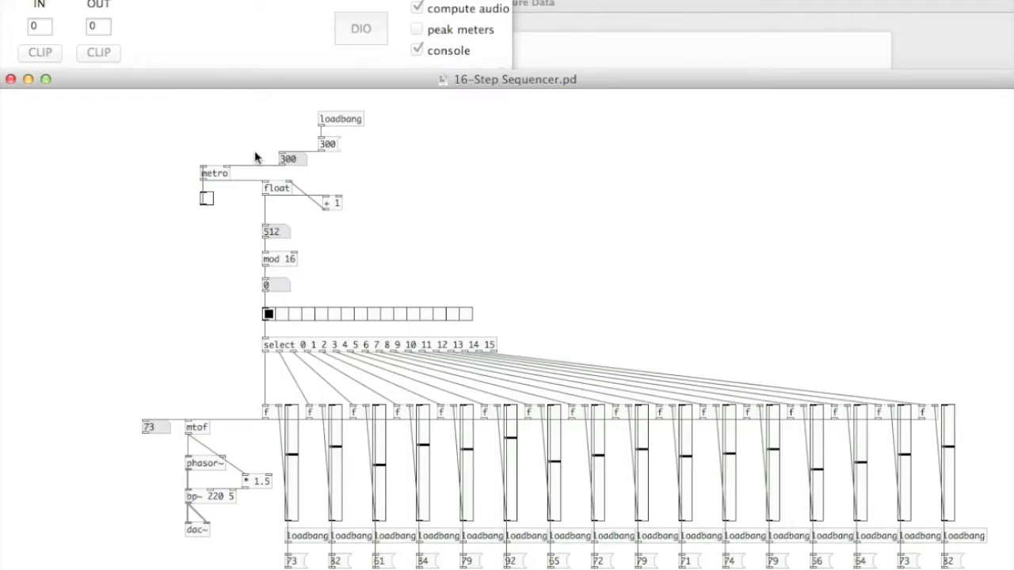
{"action": "mouse_move", "coordinate": [251, 171]}
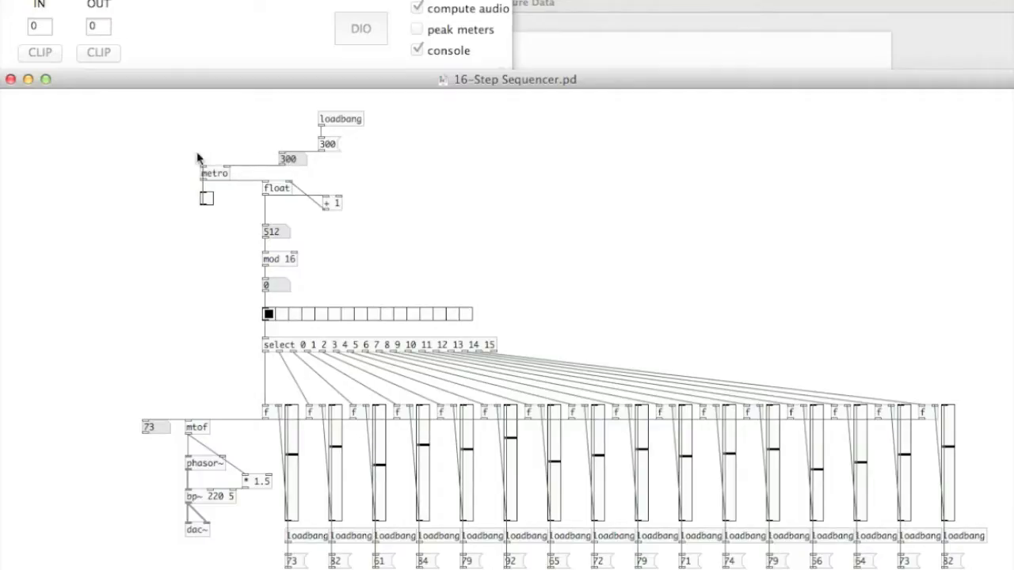
{"action": "mouse_move", "coordinate": [209, 206]}
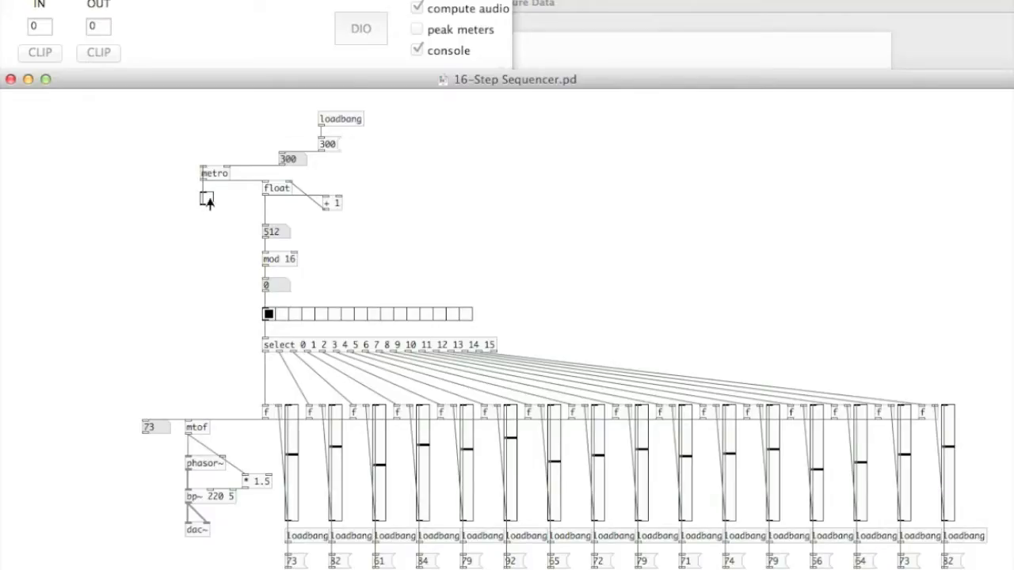
{"action": "mouse_move", "coordinate": [200, 207]}
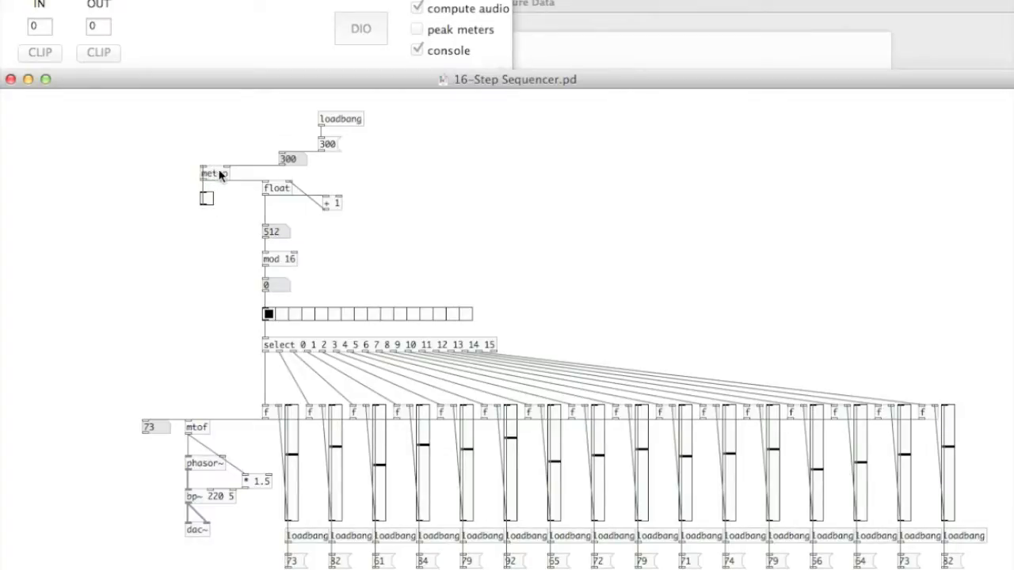
{"action": "mouse_move", "coordinate": [222, 176]}
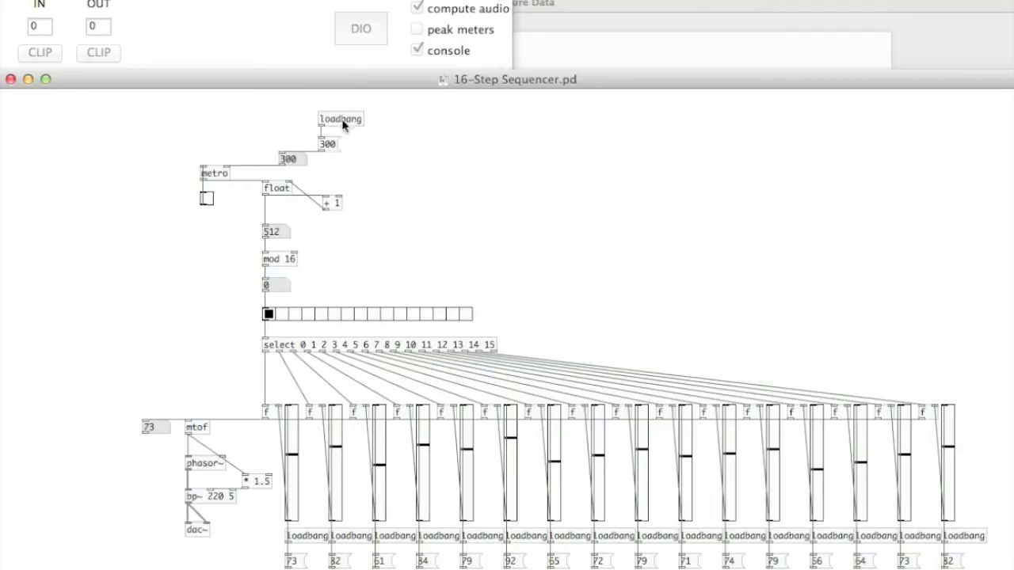
{"action": "mouse_move", "coordinate": [367, 158]}
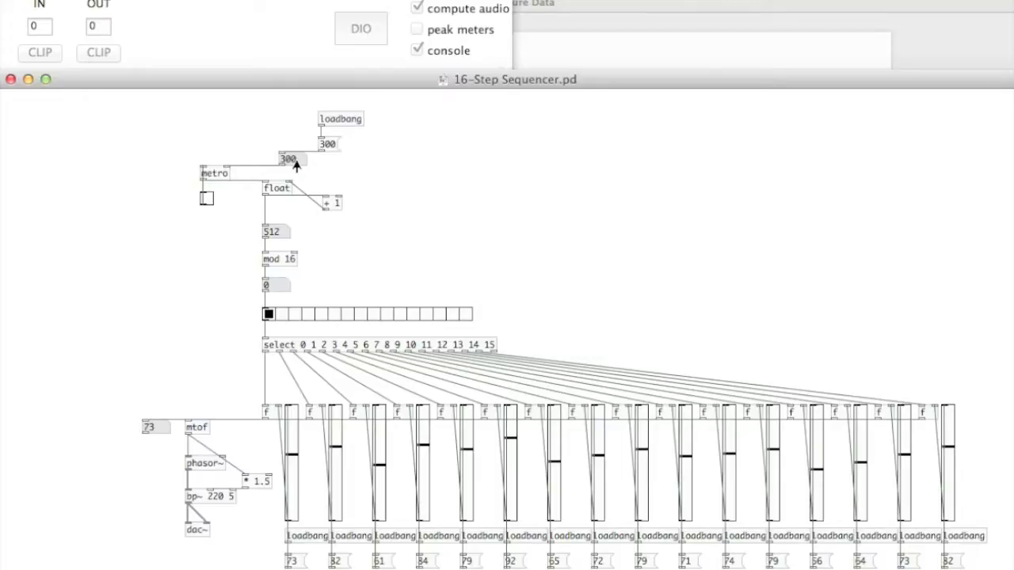
Drag the metro's number box from 300 down to 100 ms.
{"action": "left_click_drag", "start_coordinate": [289, 160], "coordinate": [296, 236]}
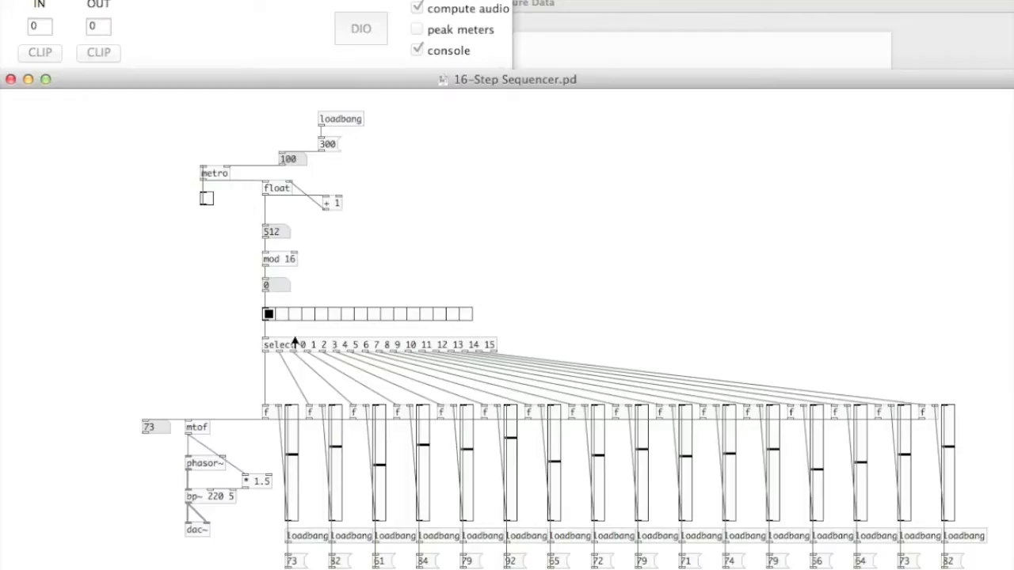
{"action": "mouse_move", "coordinate": [309, 176]}
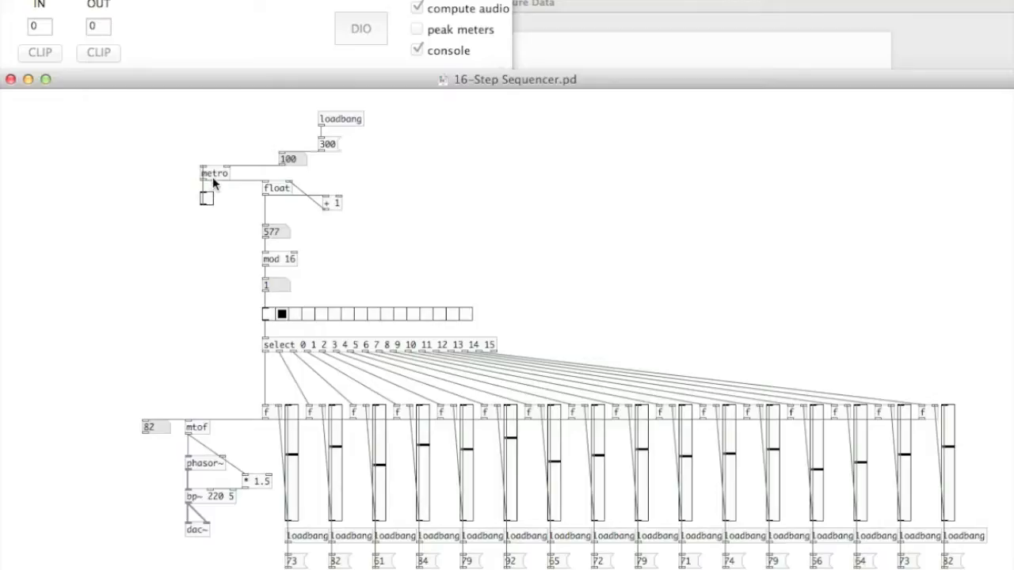
{"action": "mouse_move", "coordinate": [226, 176]}
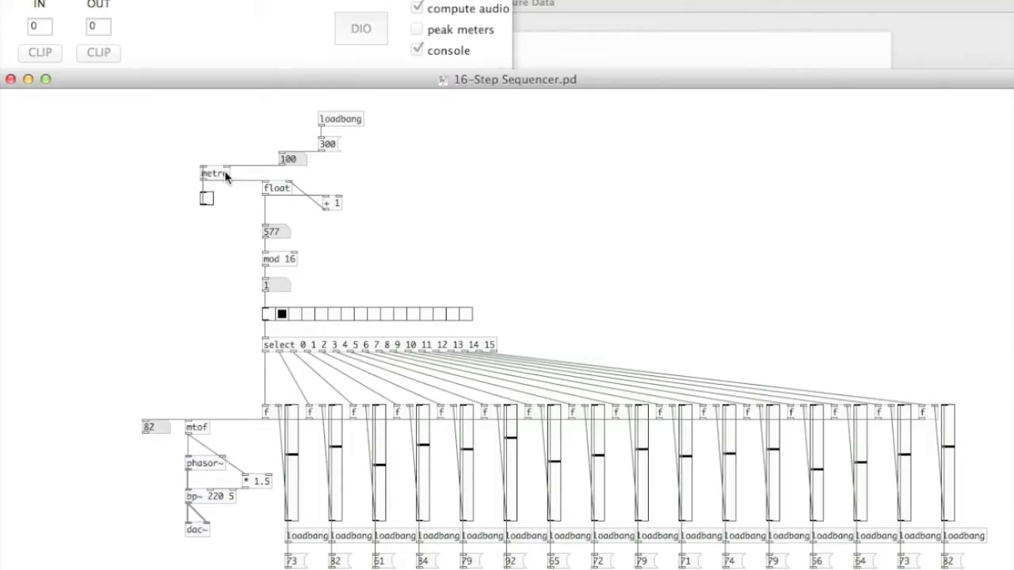
{"action": "mouse_move", "coordinate": [295, 166]}
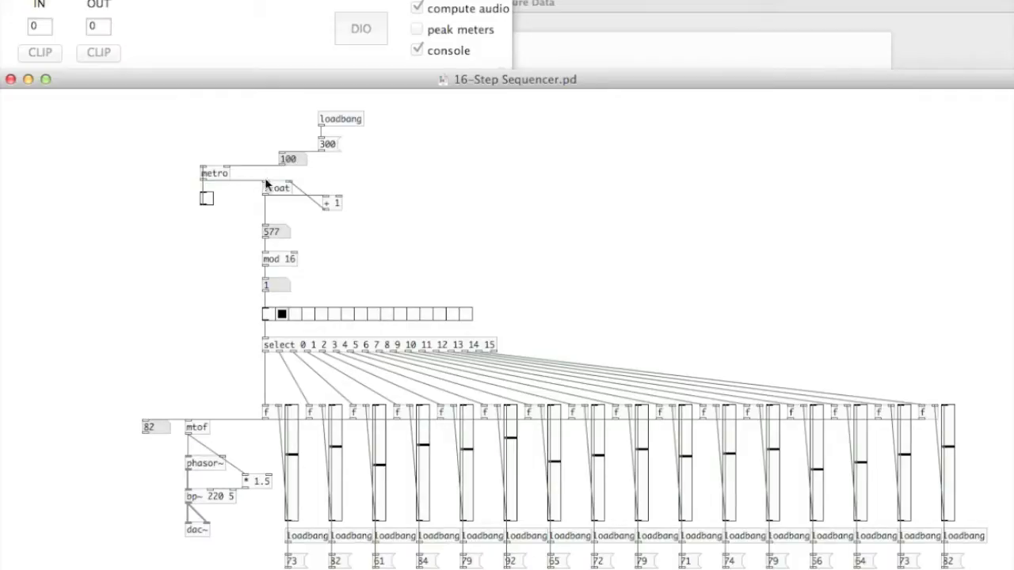
{"action": "mouse_move", "coordinate": [279, 212]}
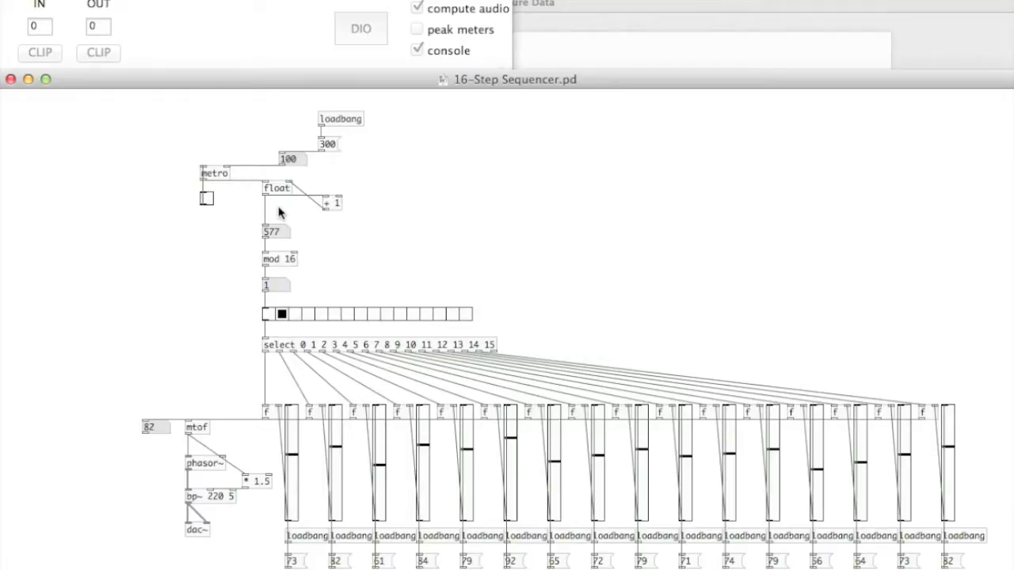
{"action": "mouse_move", "coordinate": [279, 198]}
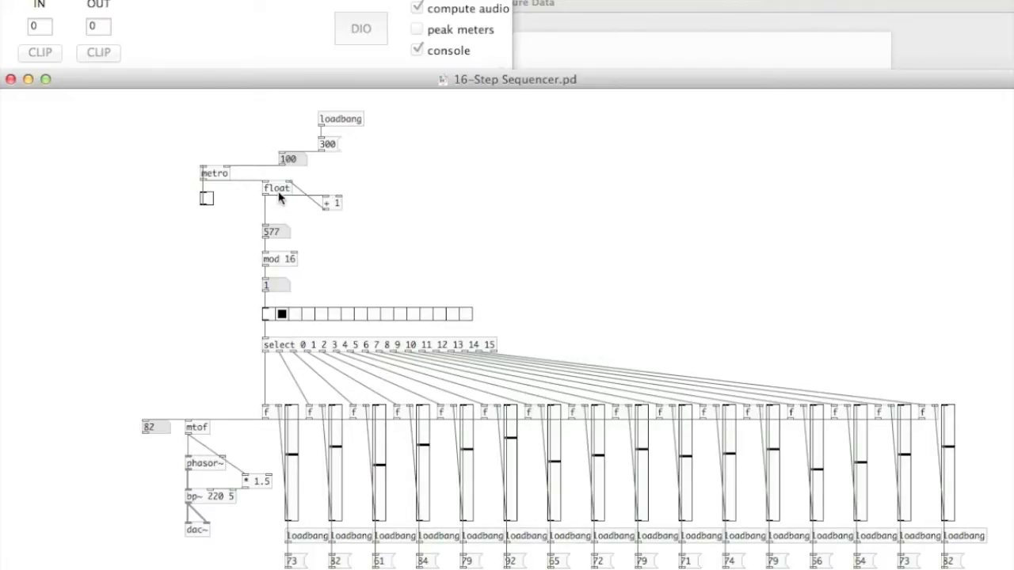
{"action": "mouse_move", "coordinate": [335, 211]}
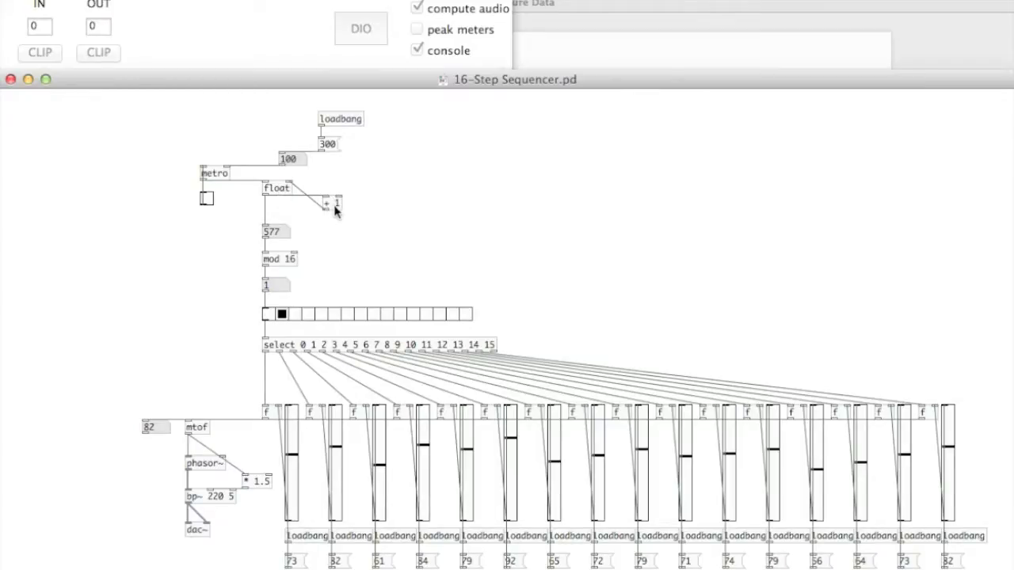
{"action": "mouse_move", "coordinate": [333, 215]}
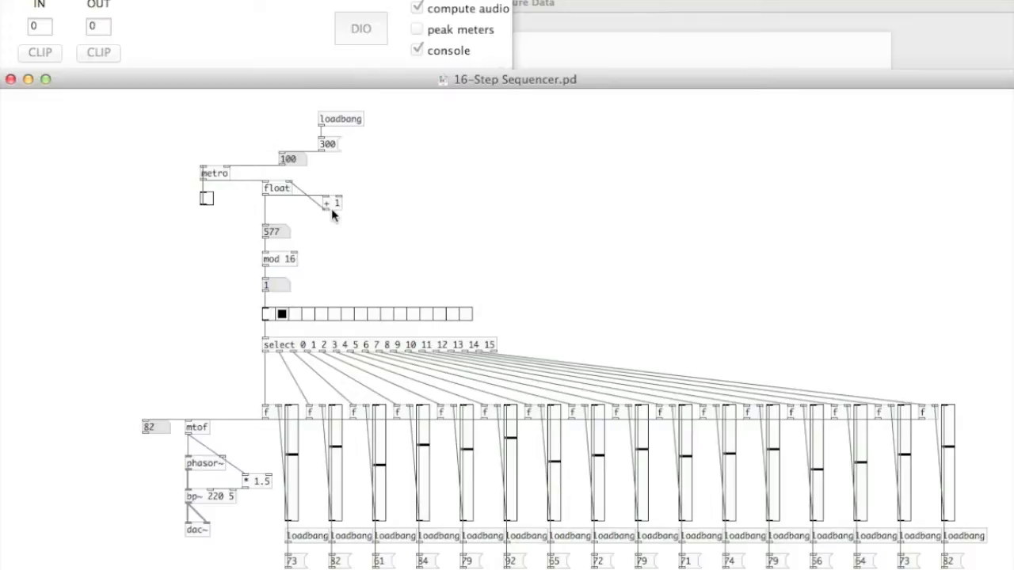
{"action": "mouse_move", "coordinate": [273, 188]}
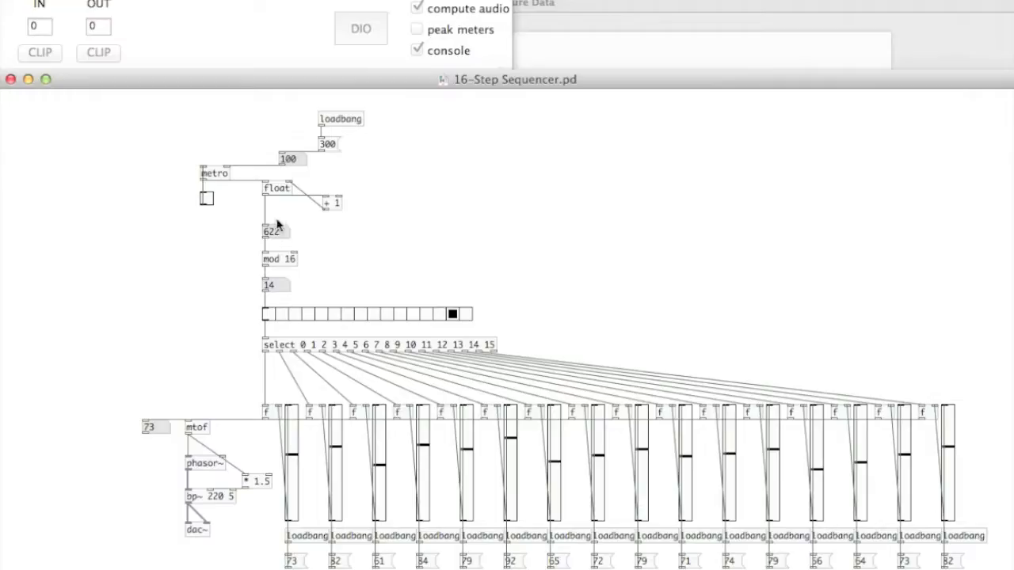
{"action": "mouse_move", "coordinate": [276, 266]}
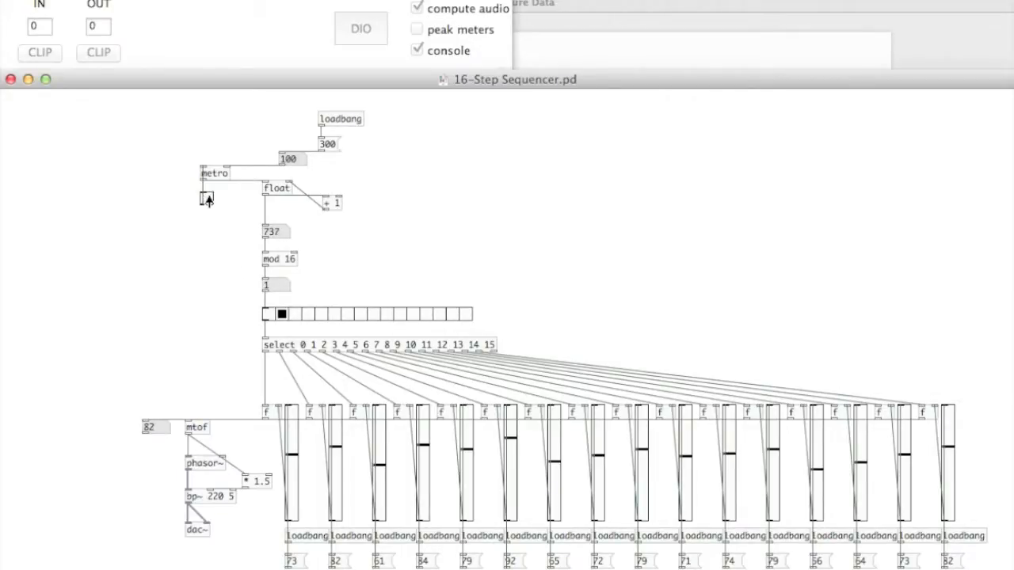
{"action": "mouse_move", "coordinate": [280, 295]}
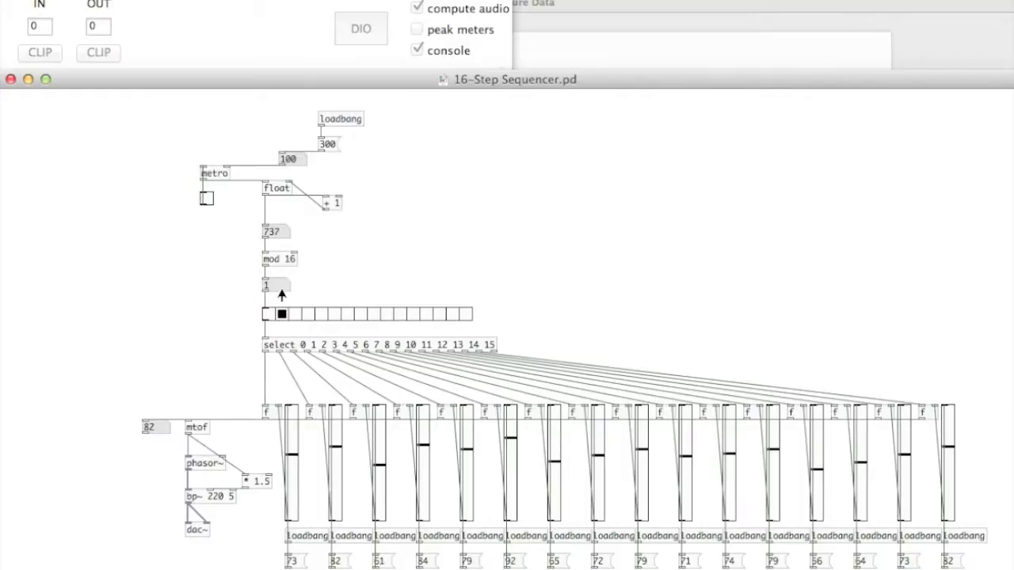
{"action": "mouse_move", "coordinate": [295, 315]}
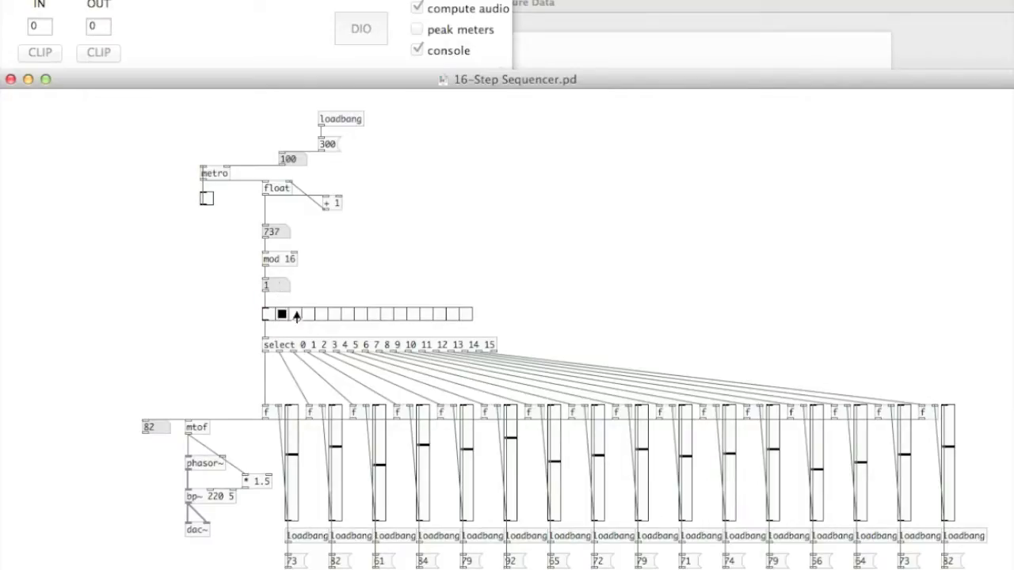
{"action": "mouse_move", "coordinate": [206, 198]}
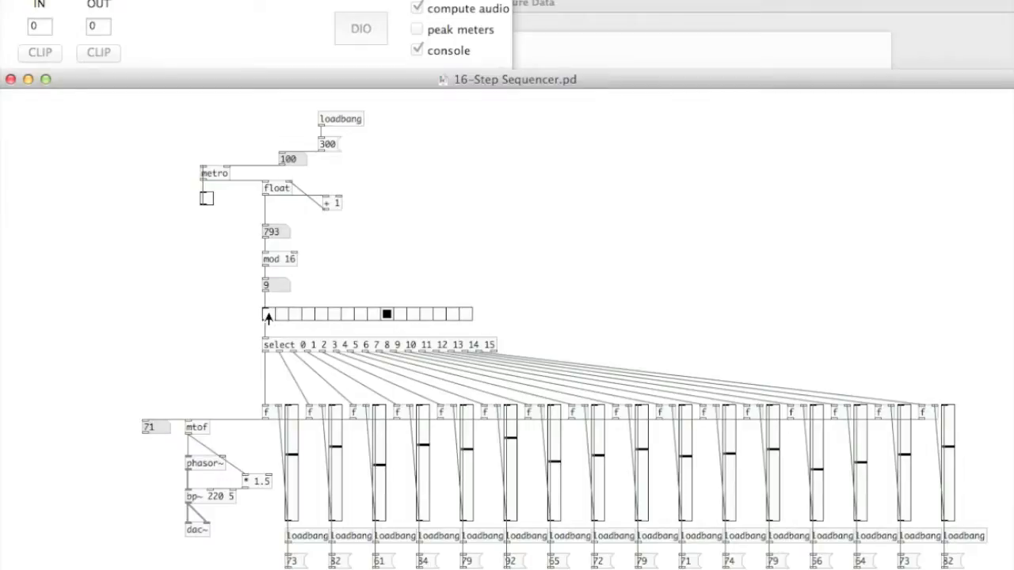
{"action": "mouse_move", "coordinate": [269, 349]}
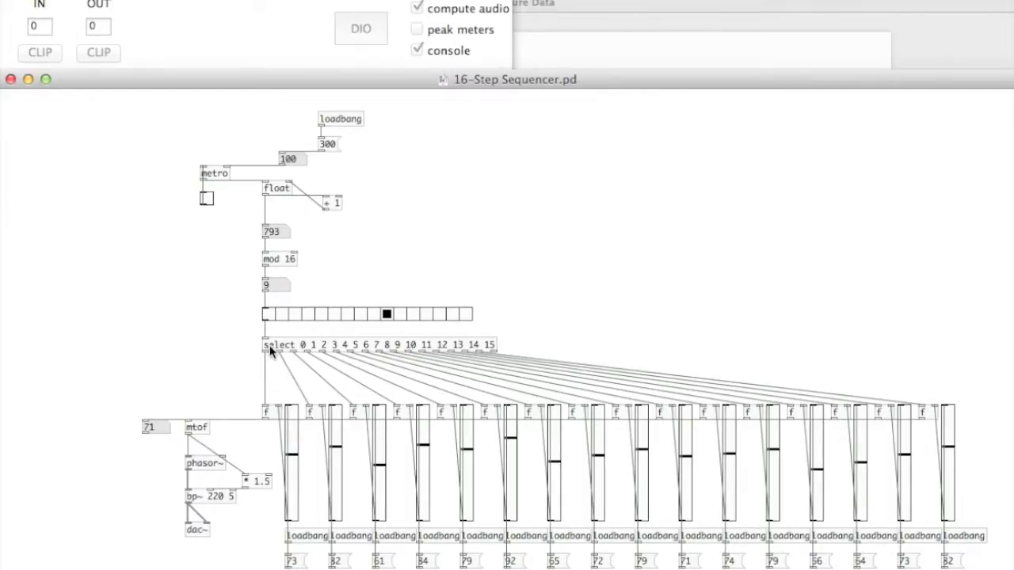
{"action": "mouse_move", "coordinate": [424, 343]}
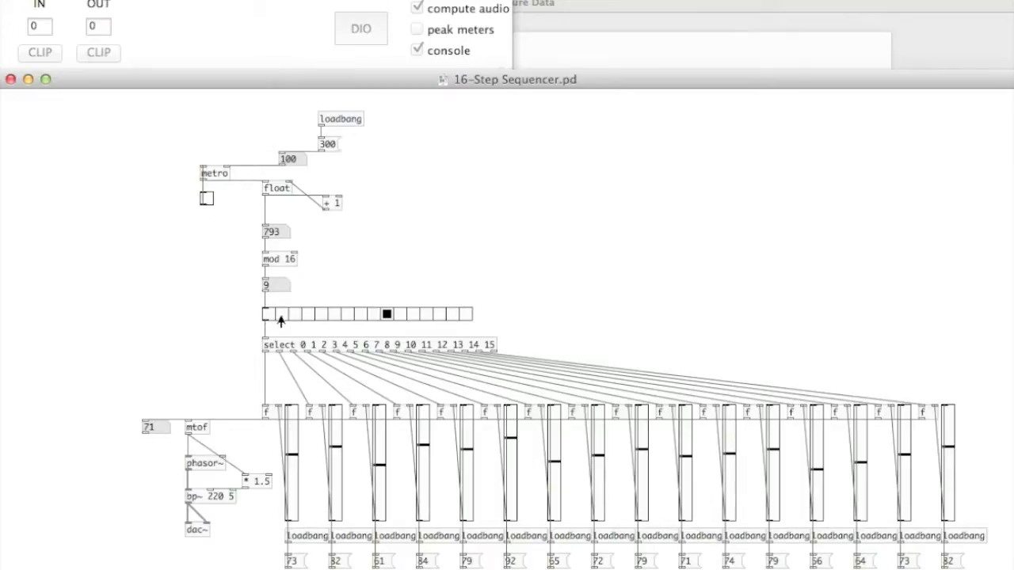
{"action": "mouse_move", "coordinate": [272, 343]}
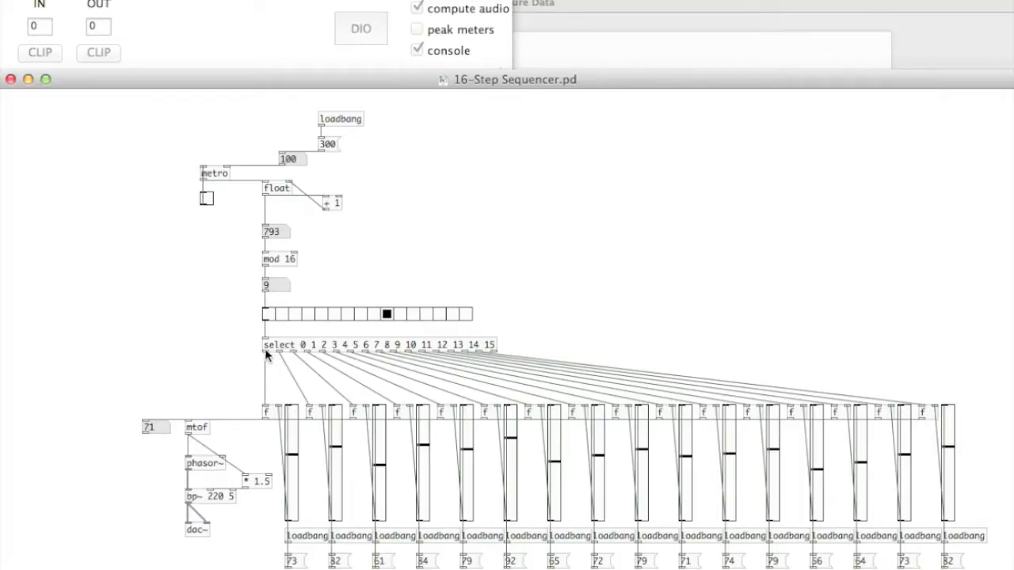
{"action": "mouse_move", "coordinate": [309, 356]}
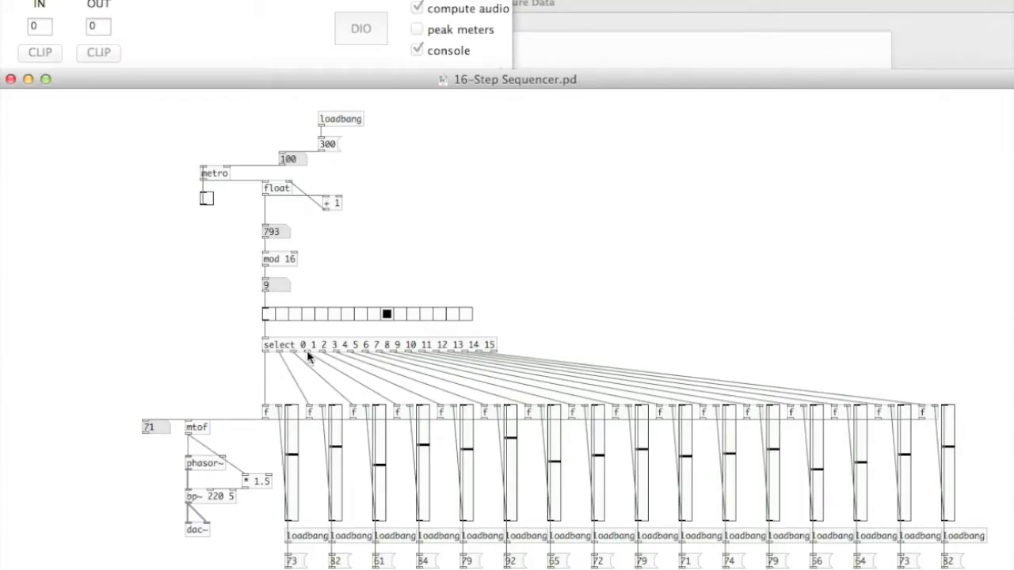
{"action": "mouse_move", "coordinate": [267, 353]}
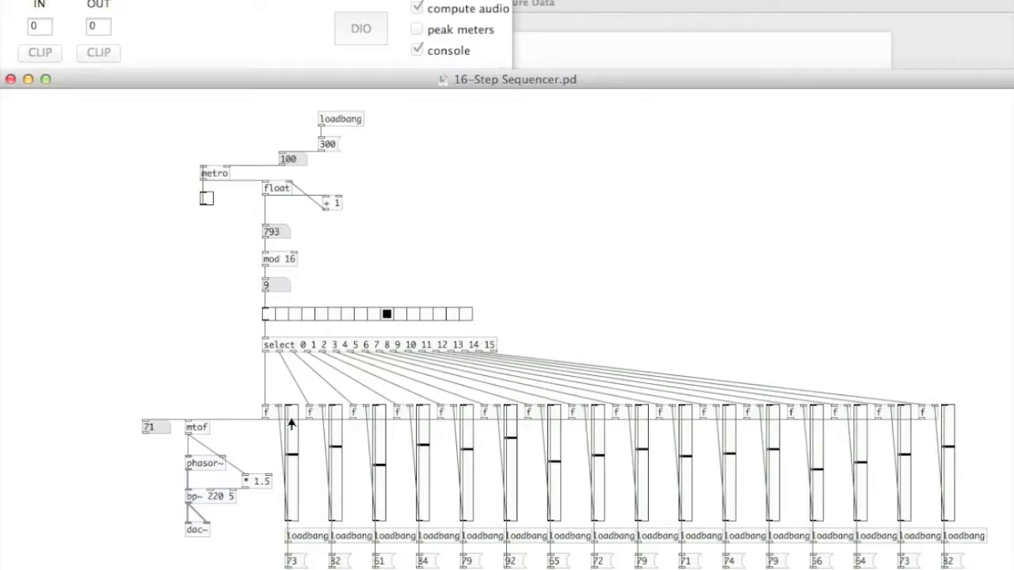
{"action": "mouse_move", "coordinate": [275, 420]}
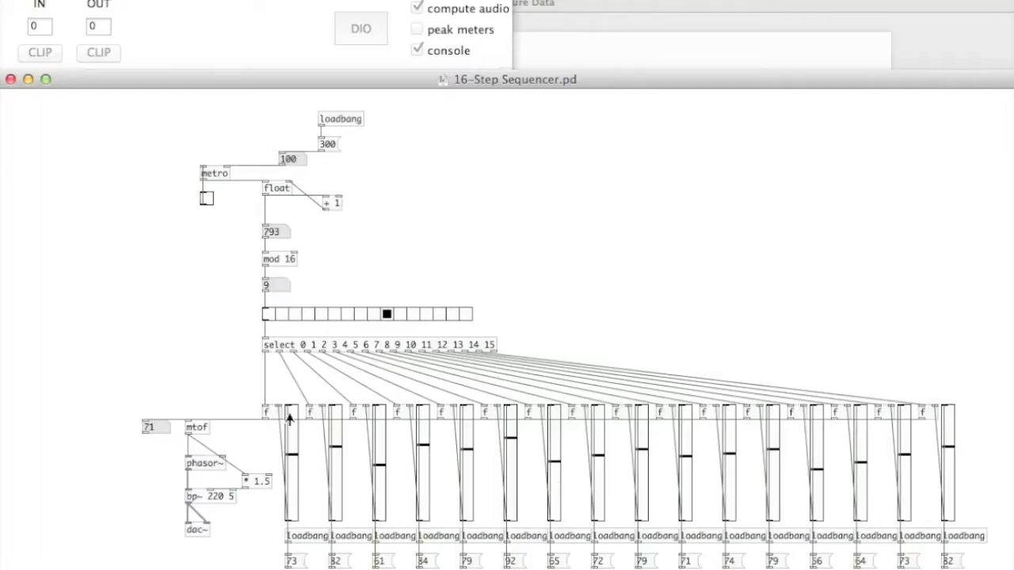
{"action": "mouse_move", "coordinate": [271, 416]}
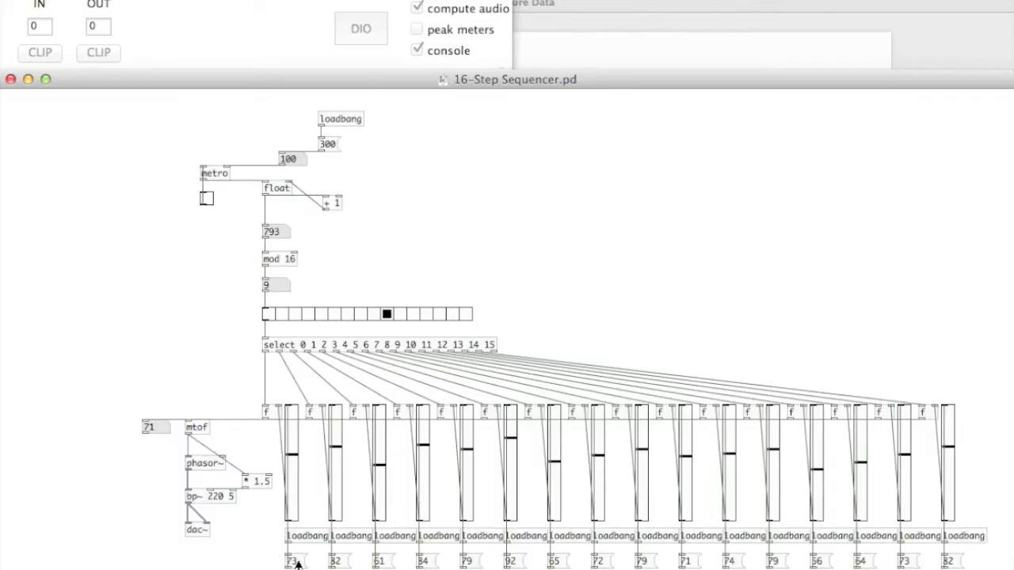
{"action": "mouse_move", "coordinate": [301, 545]}
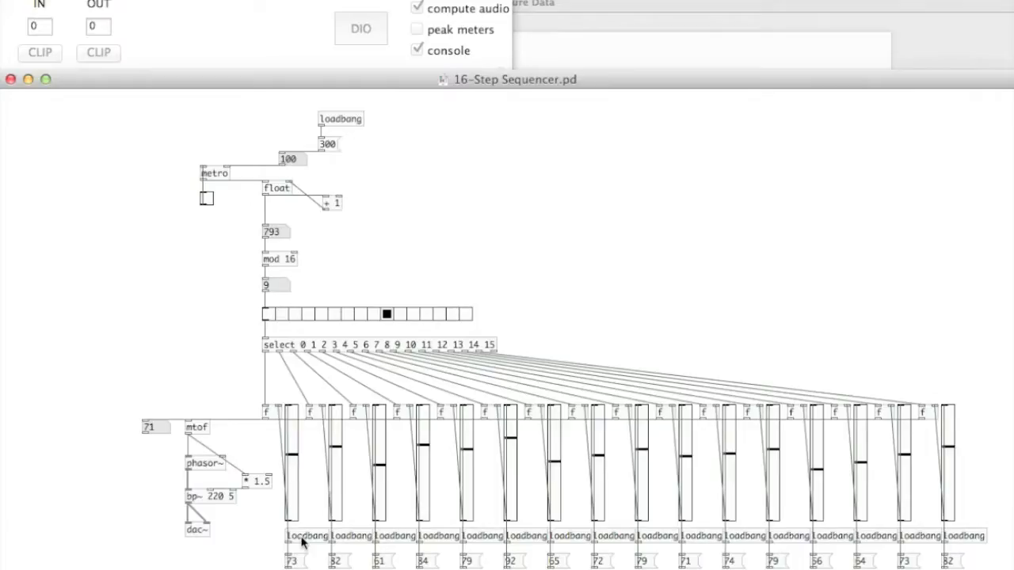
{"action": "mouse_move", "coordinate": [800, 545]}
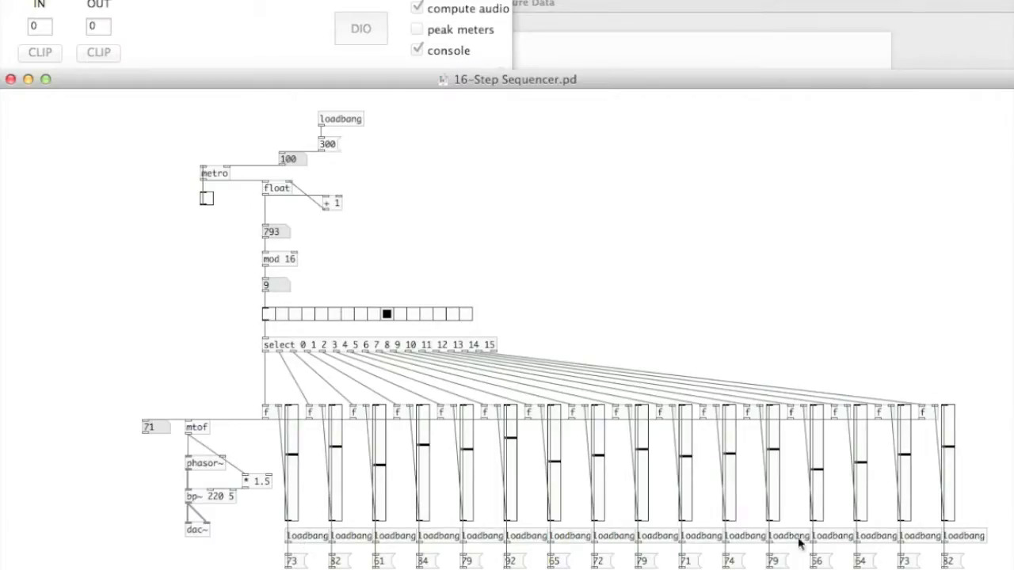
{"action": "mouse_move", "coordinate": [293, 563]}
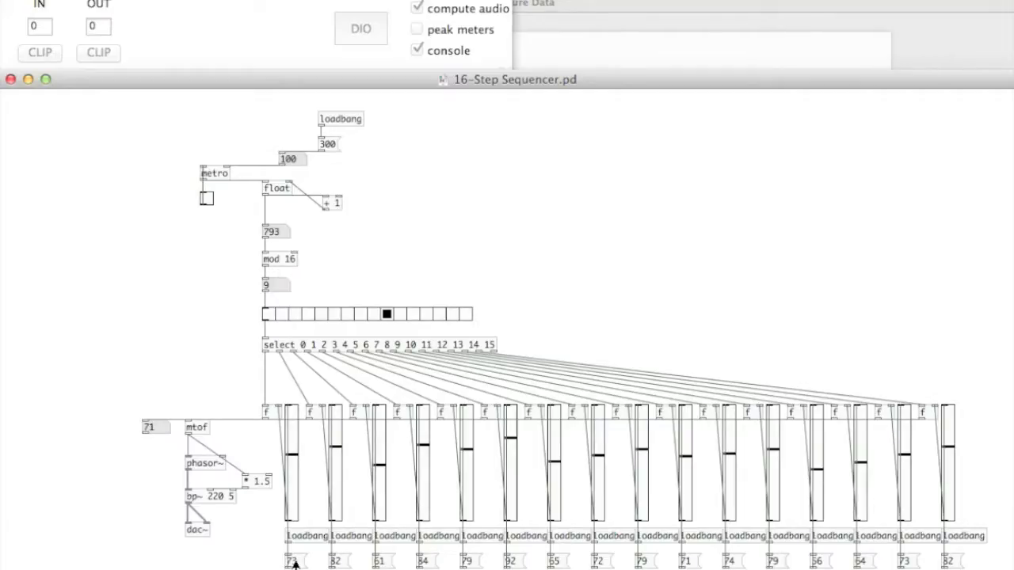
{"action": "mouse_move", "coordinate": [378, 411]}
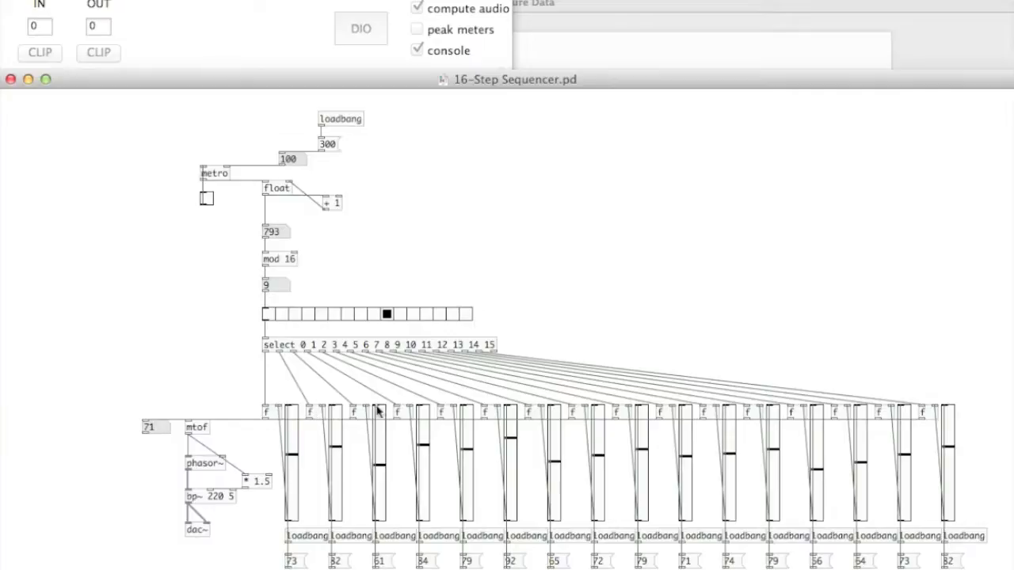
{"action": "mouse_move", "coordinate": [295, 474]}
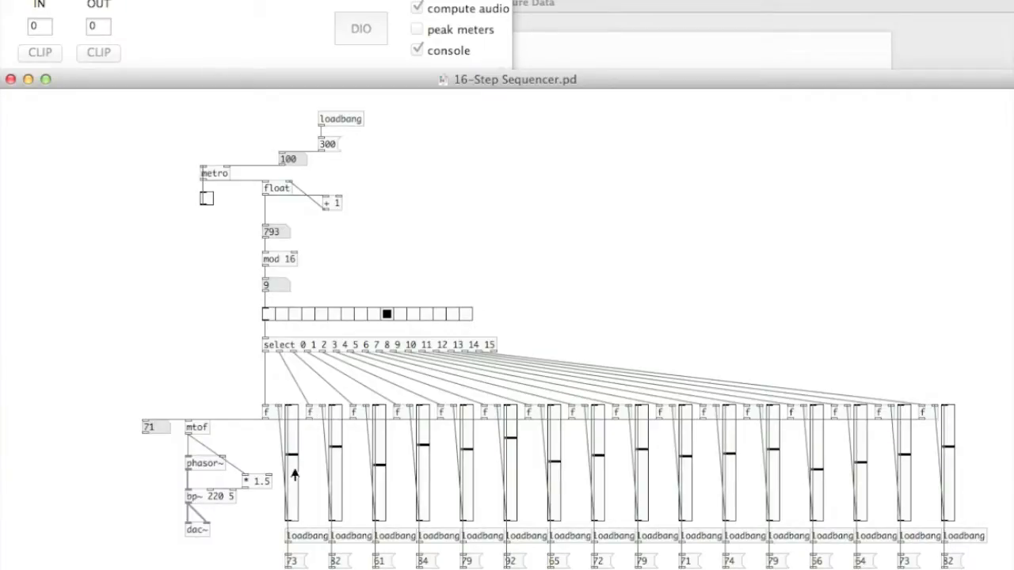
{"action": "mouse_move", "coordinate": [293, 461]}
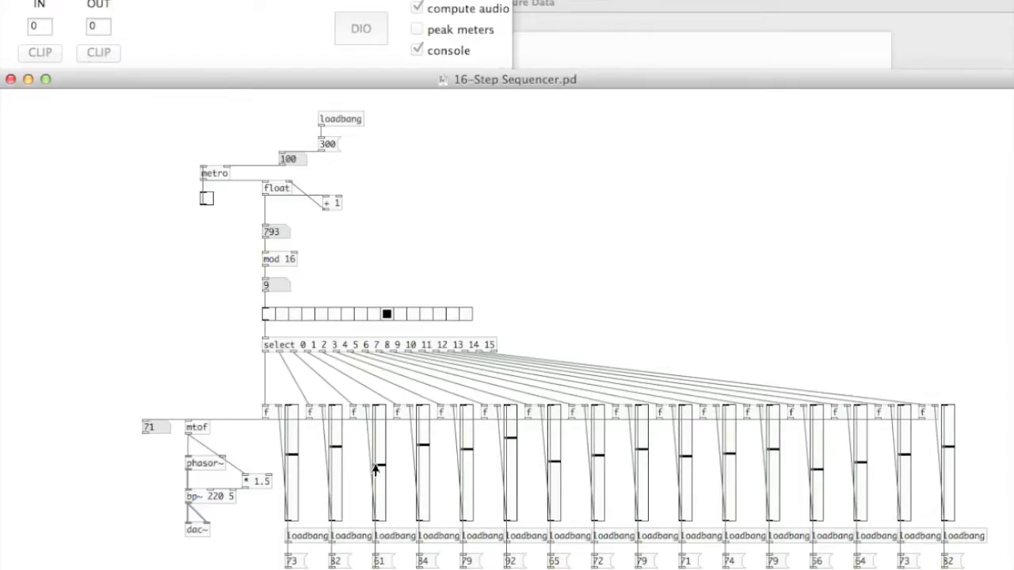
{"action": "mouse_move", "coordinate": [466, 458]}
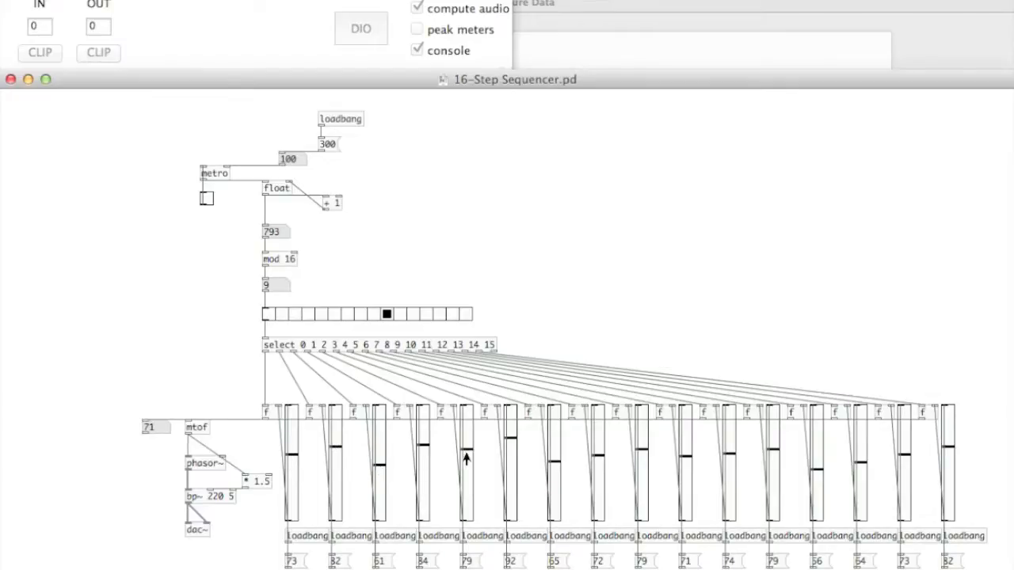
{"action": "mouse_move", "coordinate": [314, 515]}
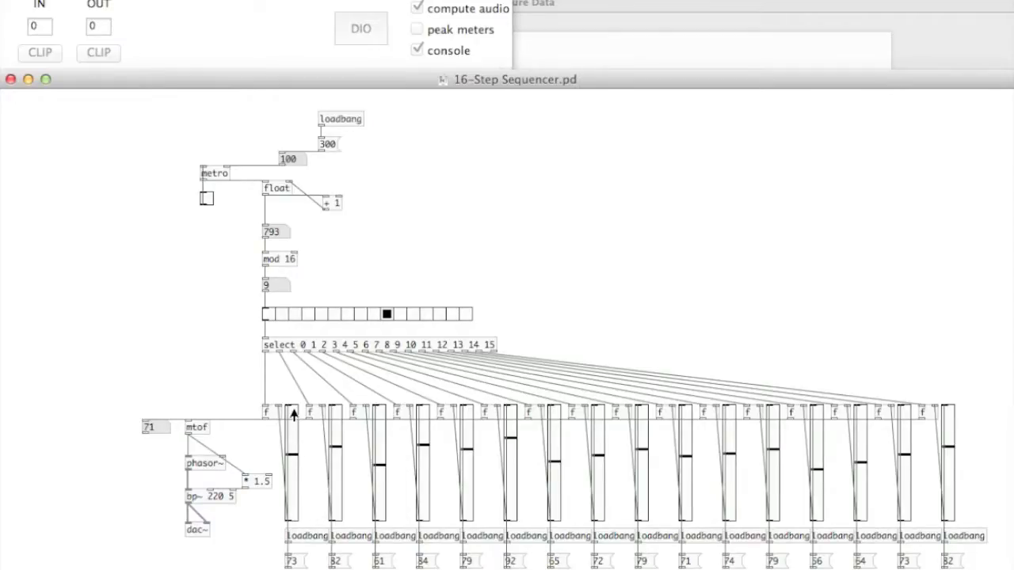
{"action": "mouse_move", "coordinate": [745, 485]}
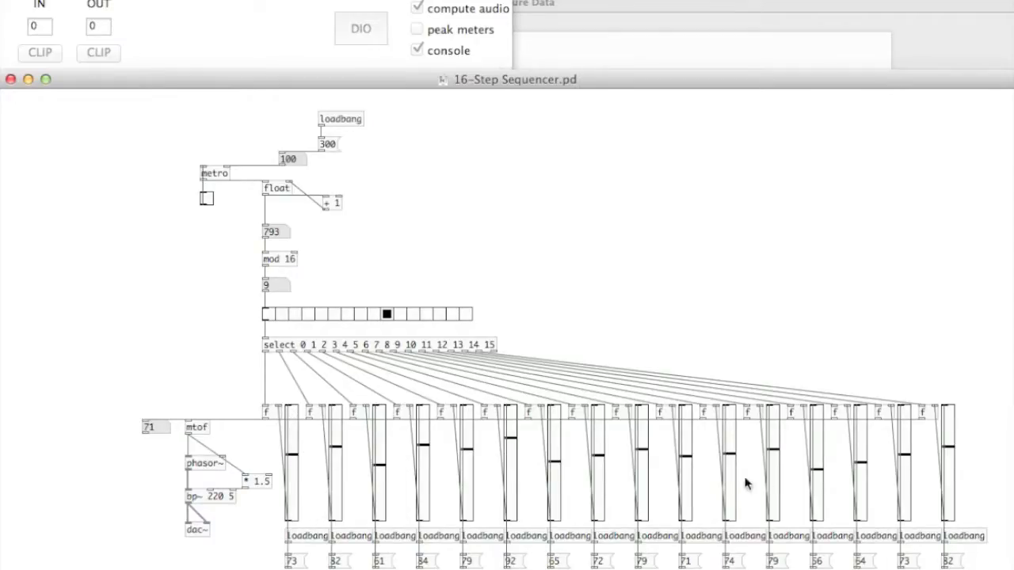
{"action": "mouse_move", "coordinate": [776, 463]}
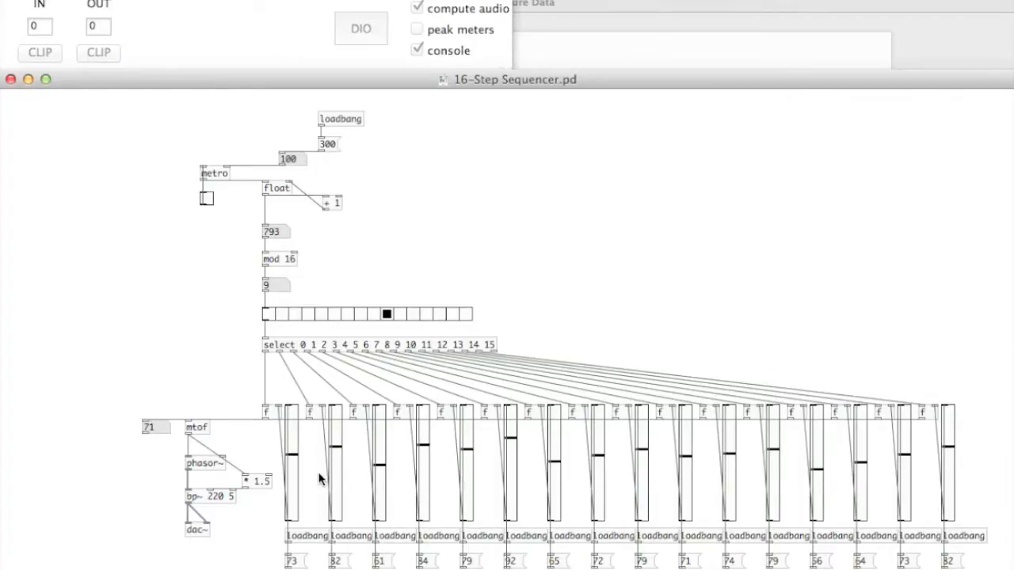
{"action": "mouse_move", "coordinate": [271, 422]}
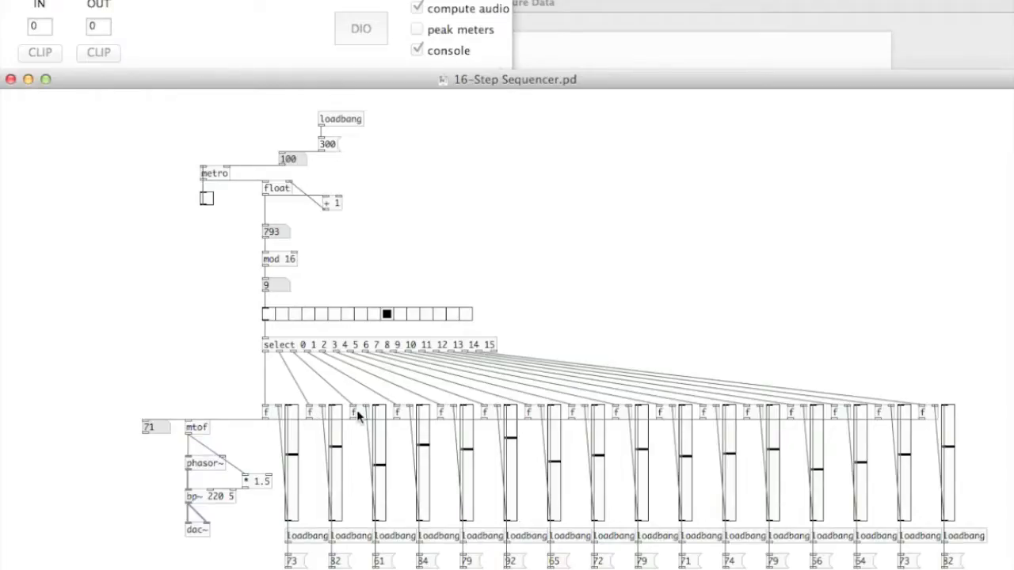
{"action": "mouse_move", "coordinate": [287, 473]}
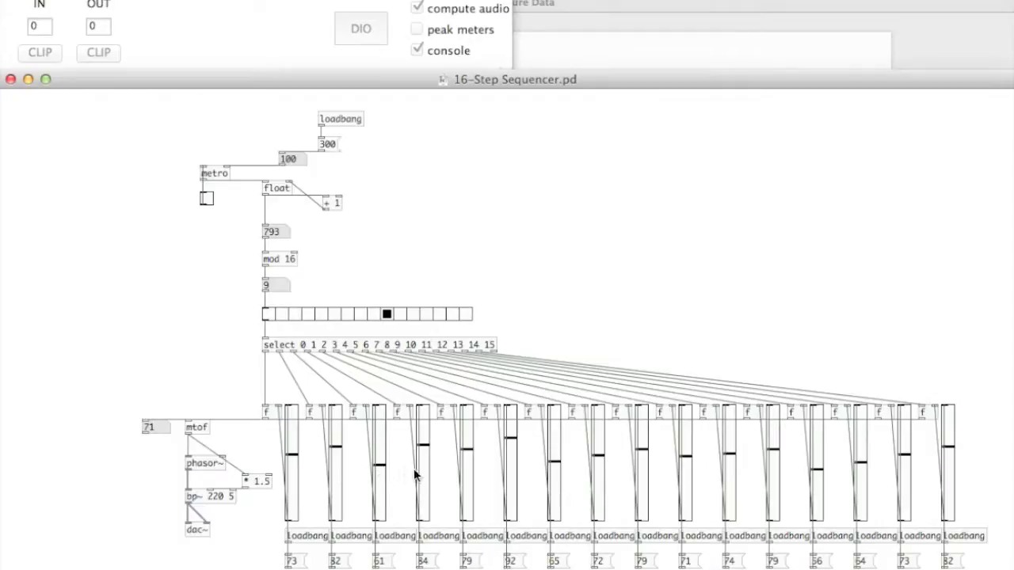
{"action": "mouse_move", "coordinate": [424, 476]}
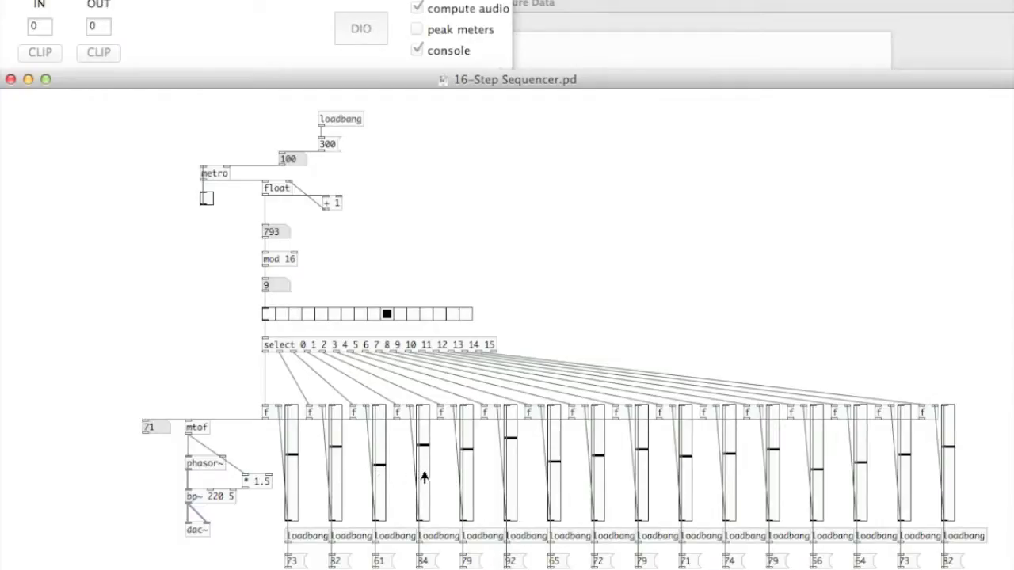
{"action": "mouse_move", "coordinate": [319, 420]}
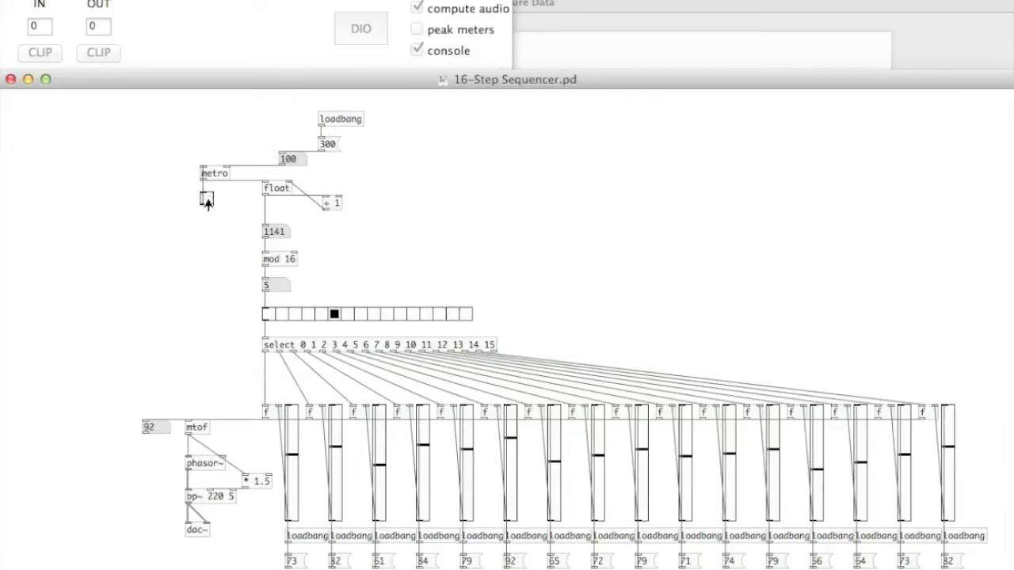
{"action": "mouse_move", "coordinate": [199, 434]}
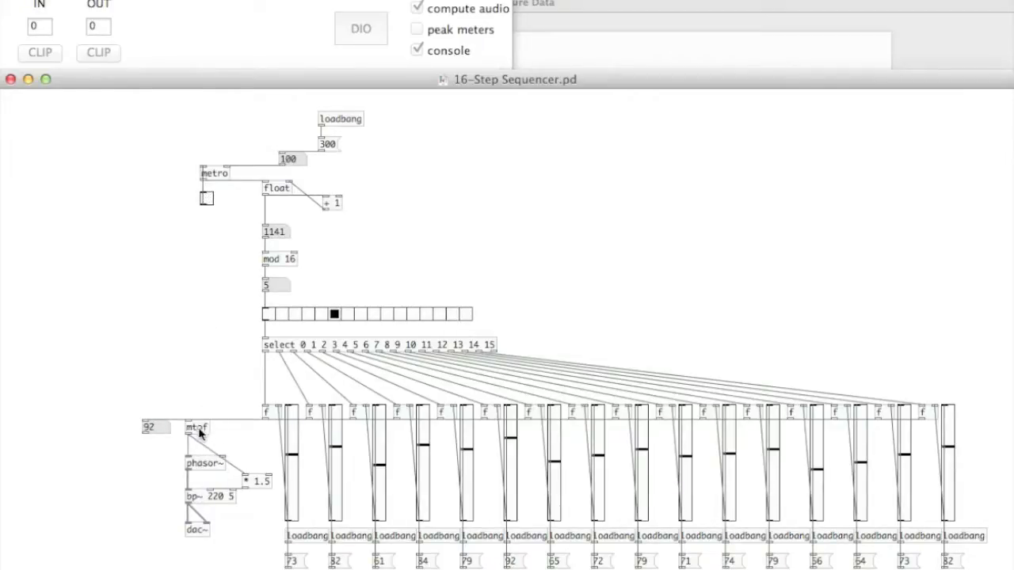
{"action": "mouse_move", "coordinate": [199, 468]}
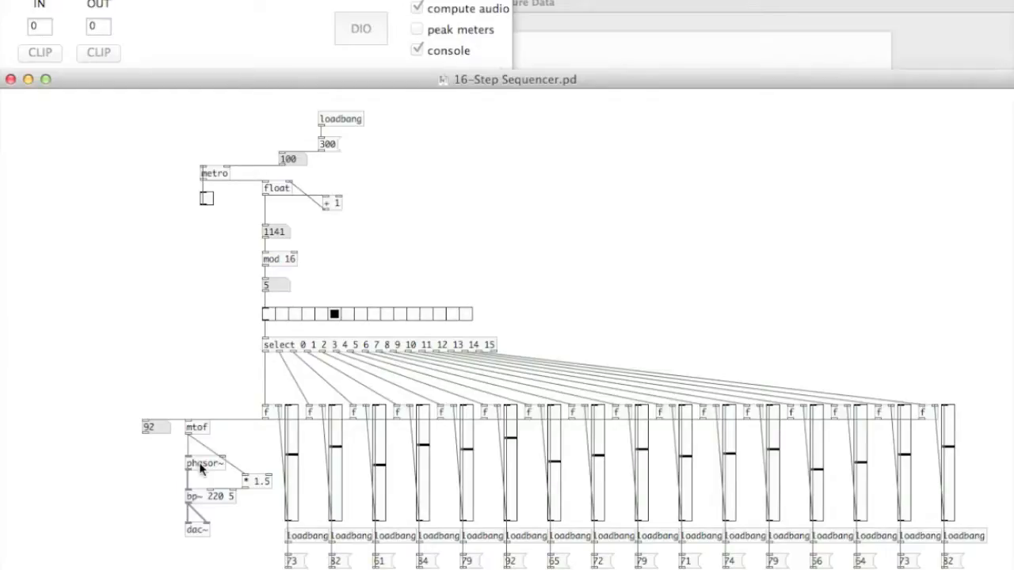
{"action": "mouse_move", "coordinate": [198, 502]}
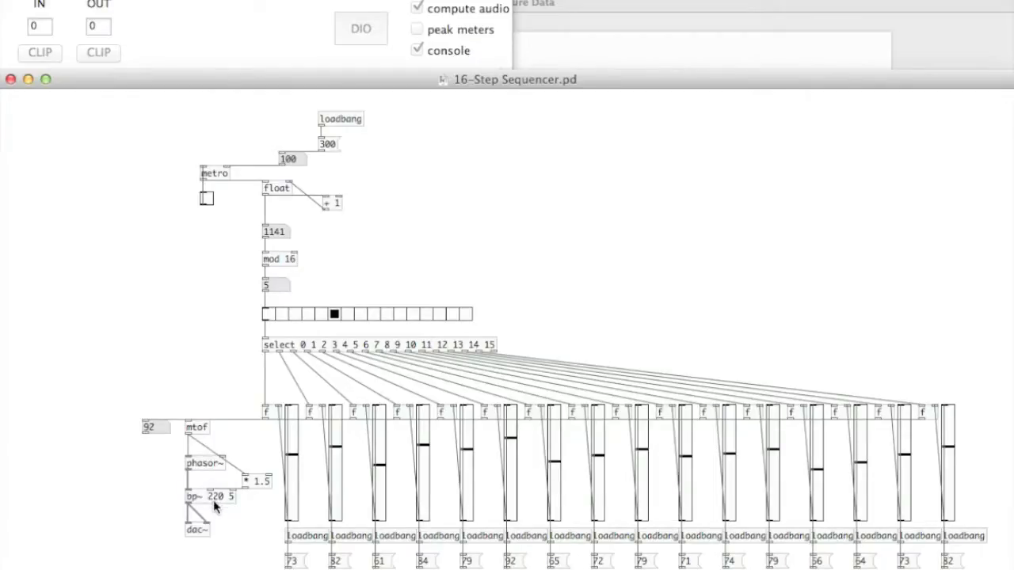
{"action": "mouse_move", "coordinate": [293, 479]}
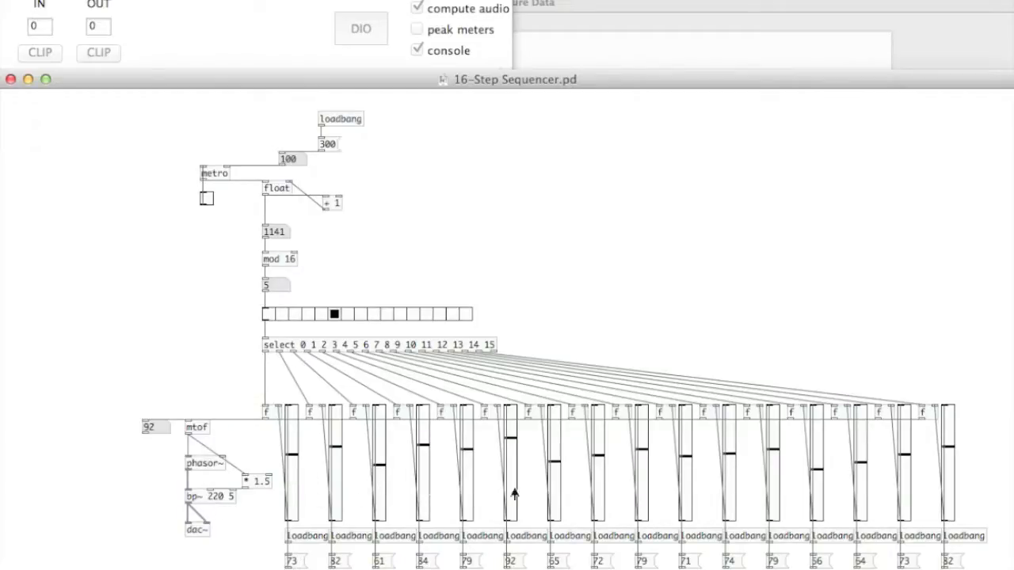
{"action": "mouse_move", "coordinate": [198, 434]}
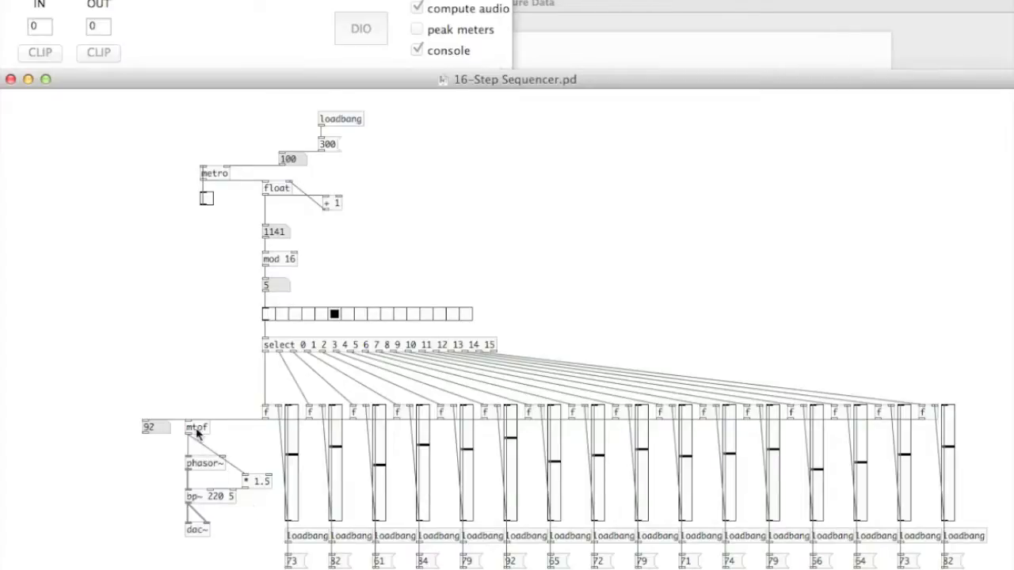
{"action": "mouse_move", "coordinate": [253, 493]}
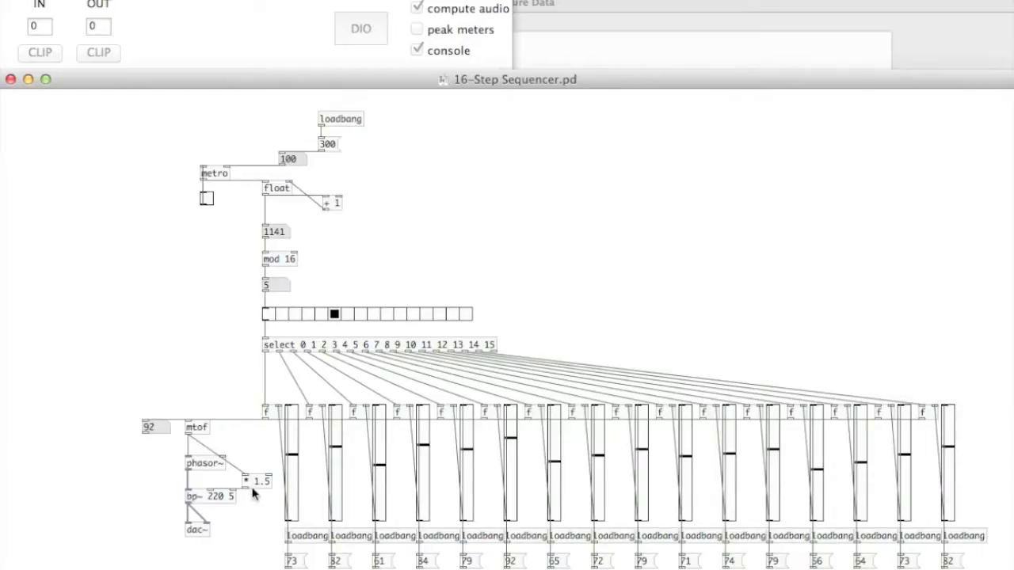
{"action": "mouse_move", "coordinate": [204, 473]}
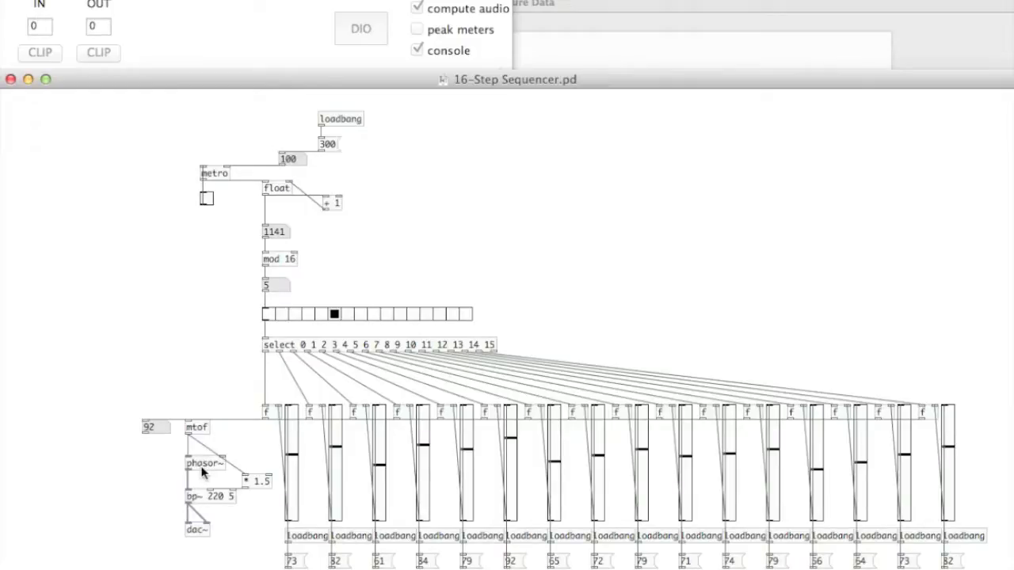
{"action": "mouse_move", "coordinate": [248, 478]}
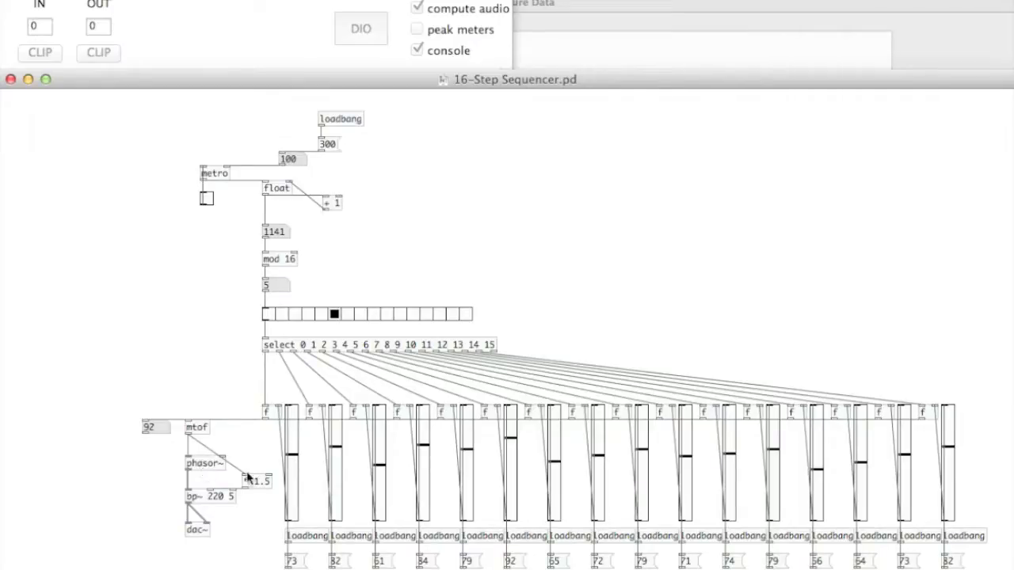
{"action": "mouse_move", "coordinate": [255, 490]}
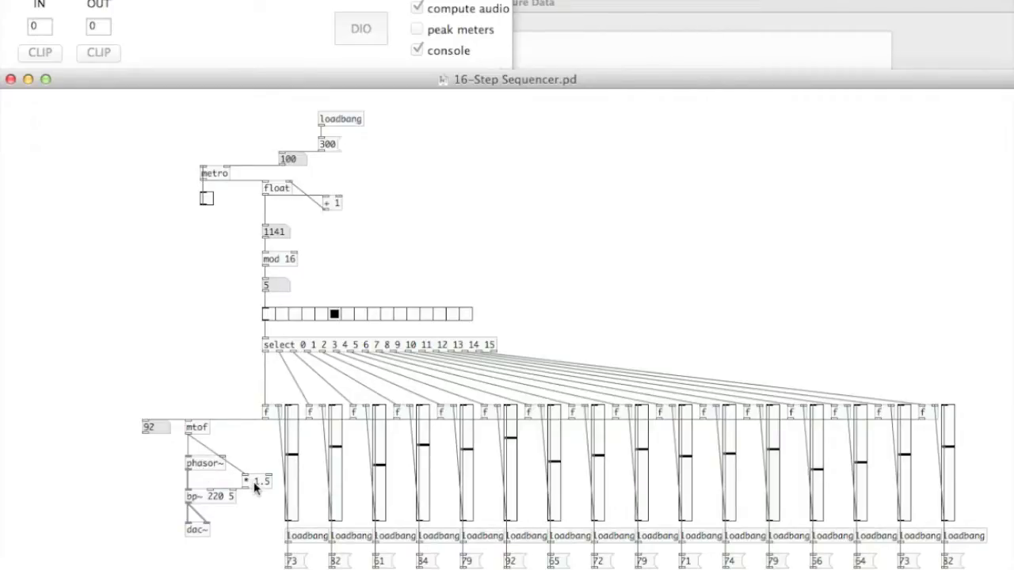
{"action": "mouse_move", "coordinate": [206, 484]}
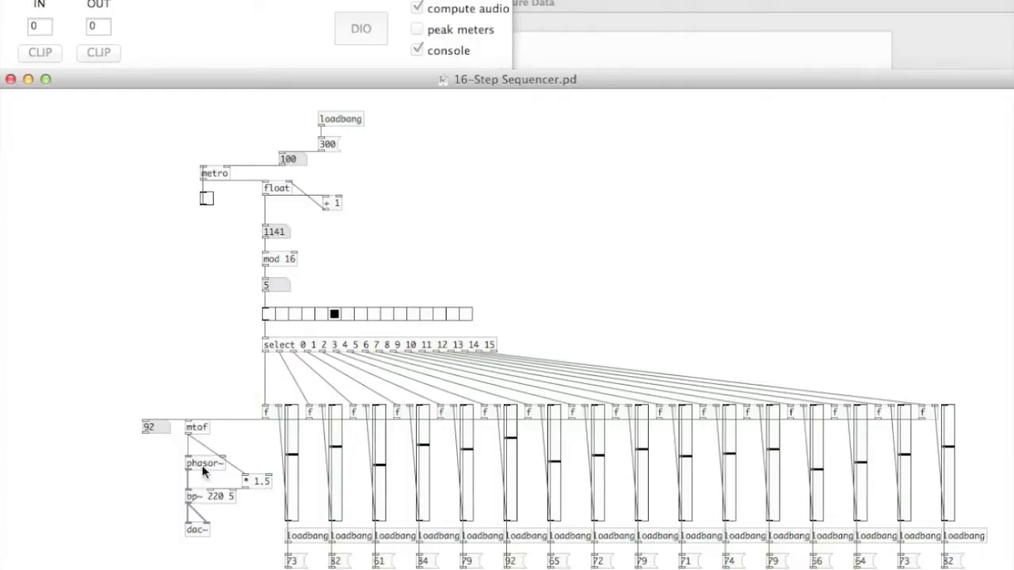
{"action": "mouse_move", "coordinate": [203, 472]}
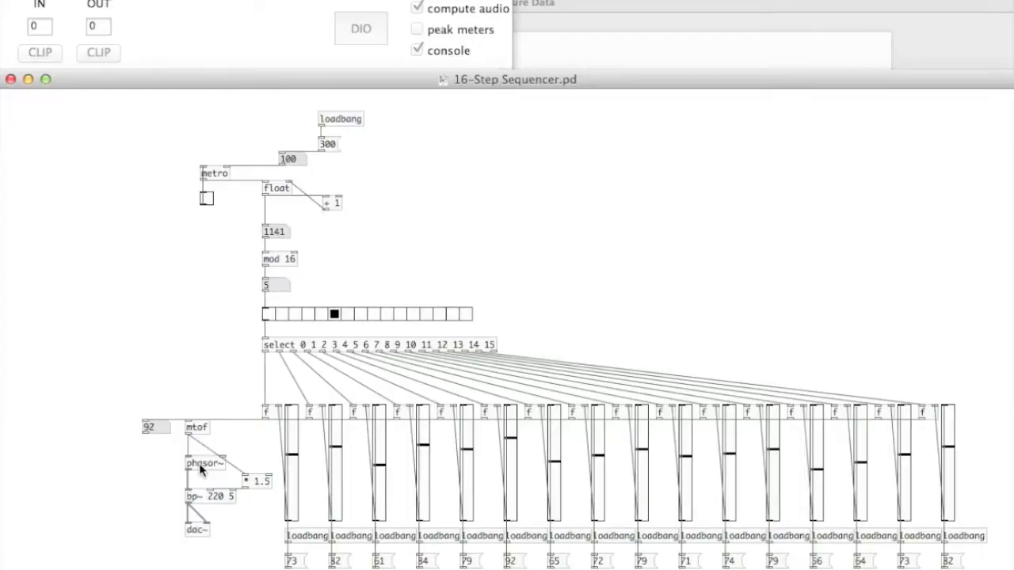
{"action": "mouse_move", "coordinate": [200, 507]}
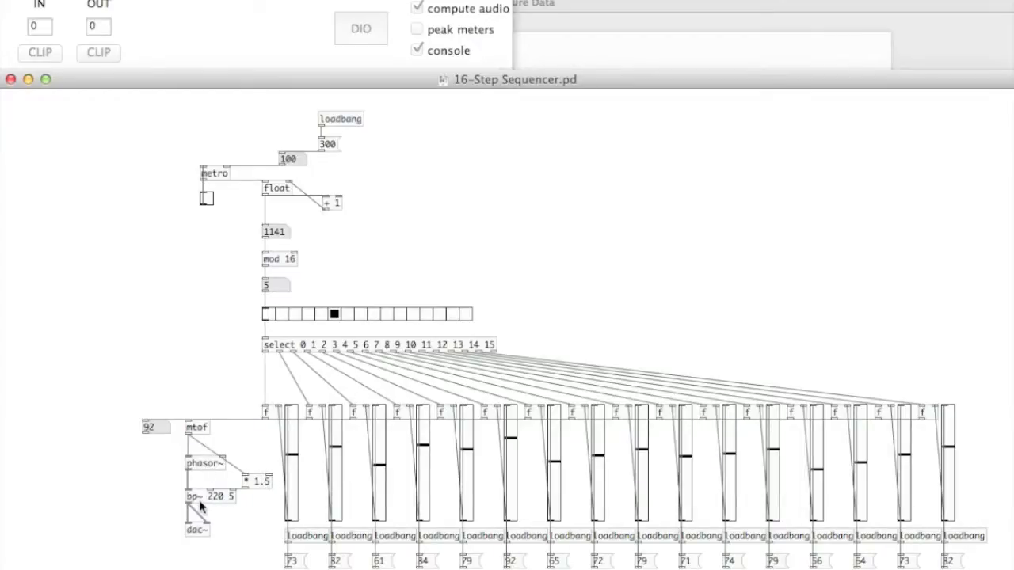
{"action": "mouse_move", "coordinate": [217, 539]}
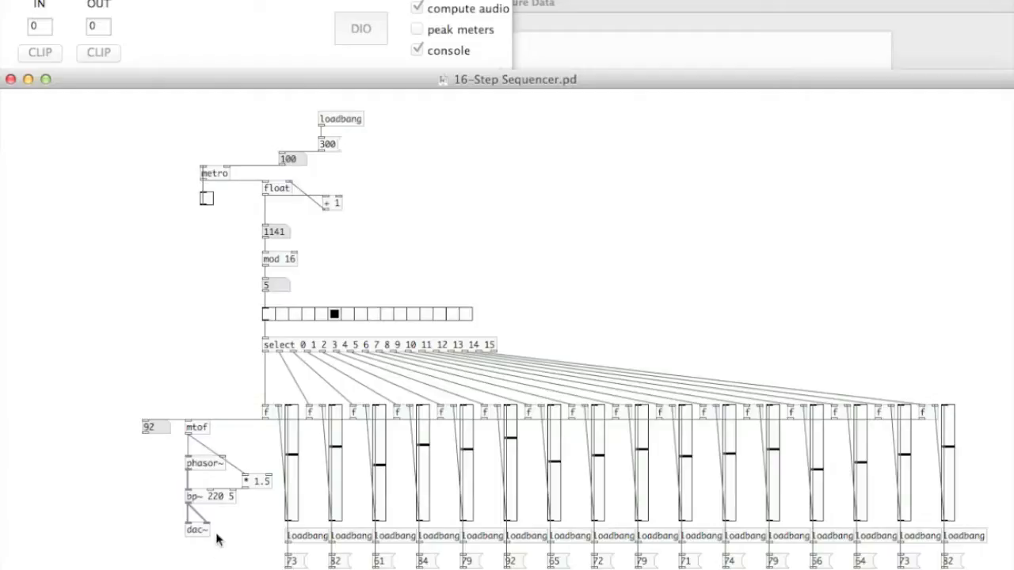
{"action": "mouse_move", "coordinate": [212, 506]}
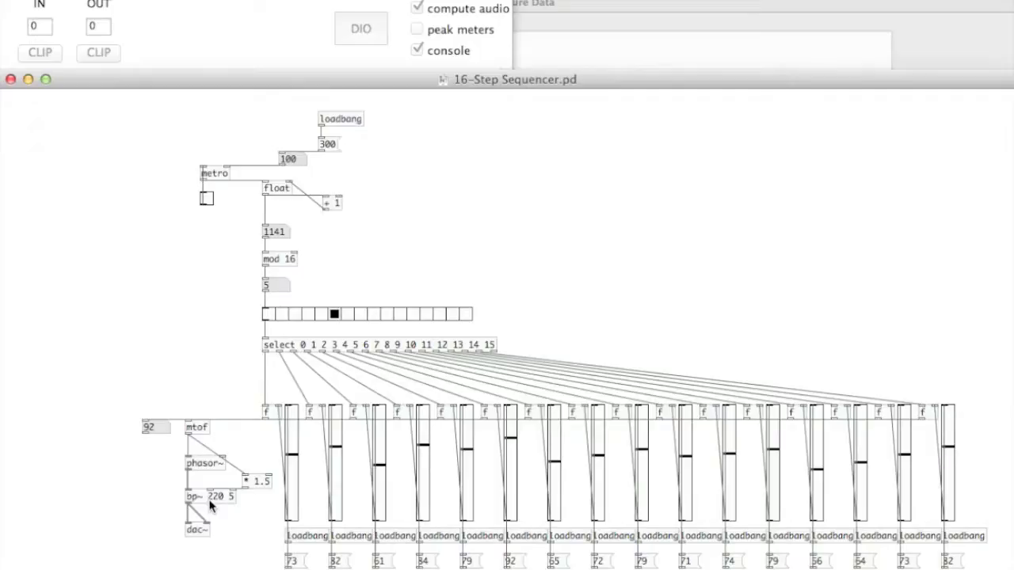
{"action": "mouse_move", "coordinate": [202, 507]}
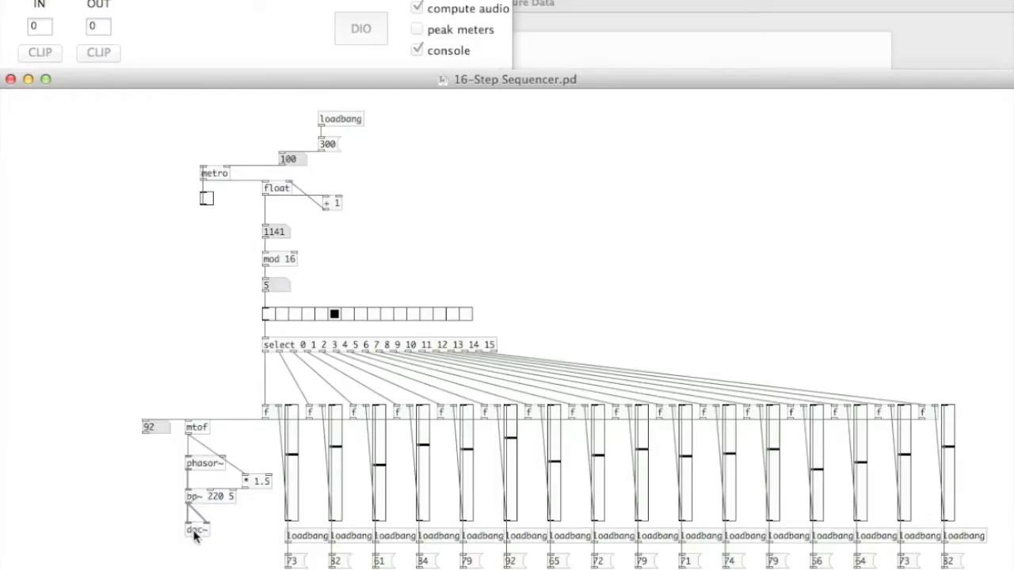
{"action": "mouse_move", "coordinate": [196, 550]}
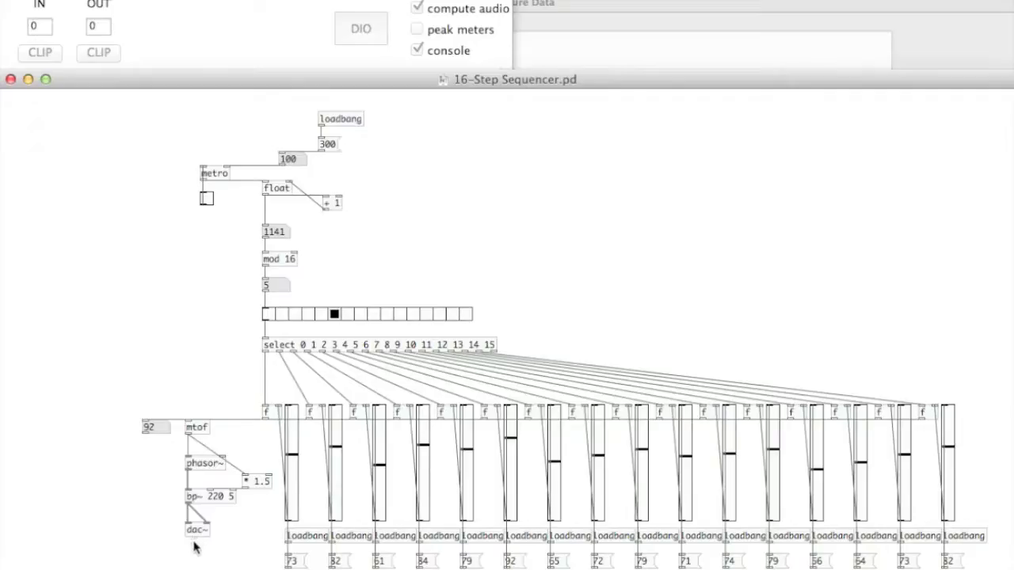
{"action": "mouse_move", "coordinate": [666, 475]}
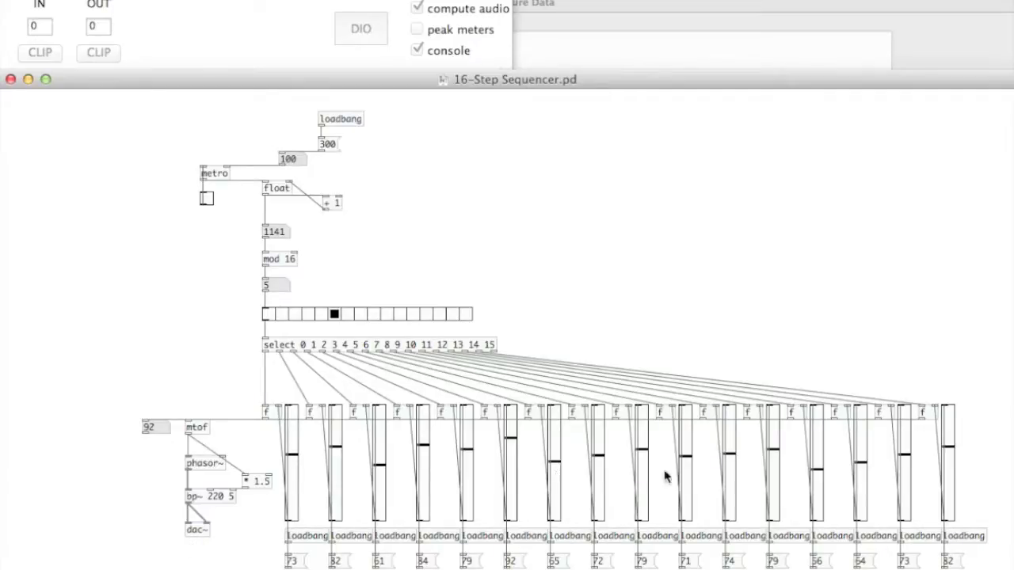
{"action": "mouse_move", "coordinate": [511, 259]}
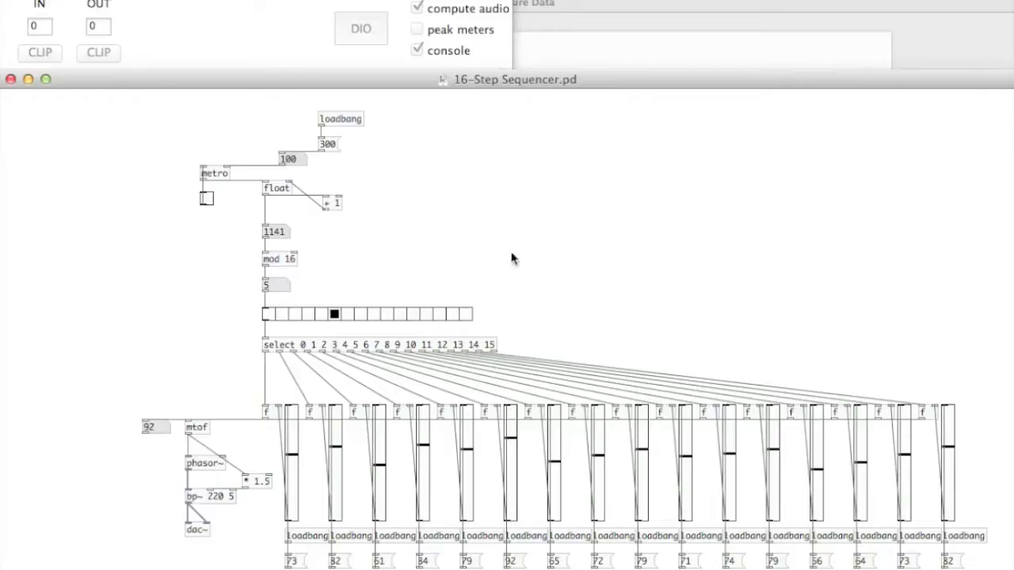
{"action": "mouse_move", "coordinate": [200, 551]}
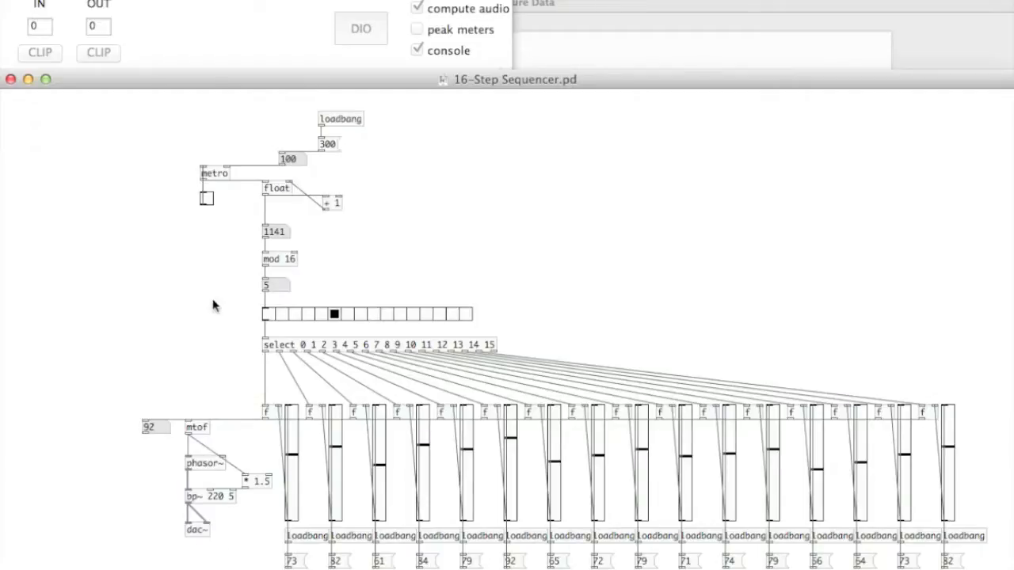
{"action": "mouse_move", "coordinate": [217, 293]}
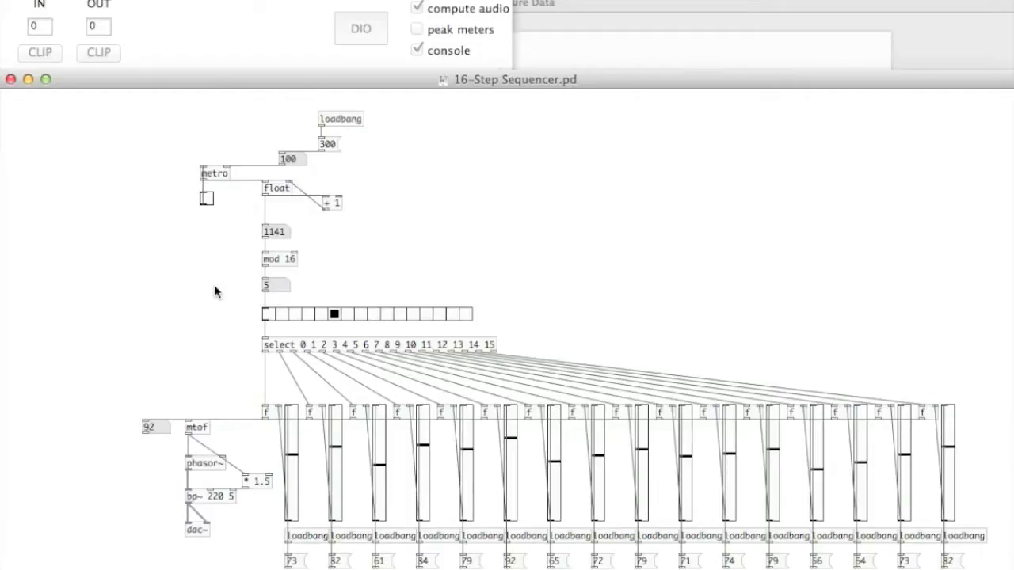
{"action": "mouse_move", "coordinate": [522, 290]}
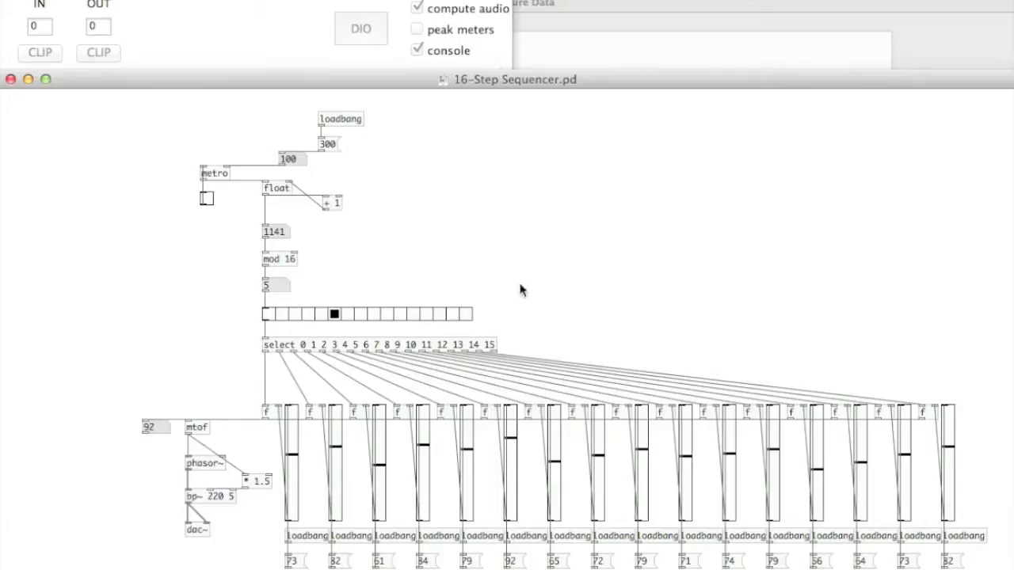
{"action": "mouse_move", "coordinate": [599, 190]}
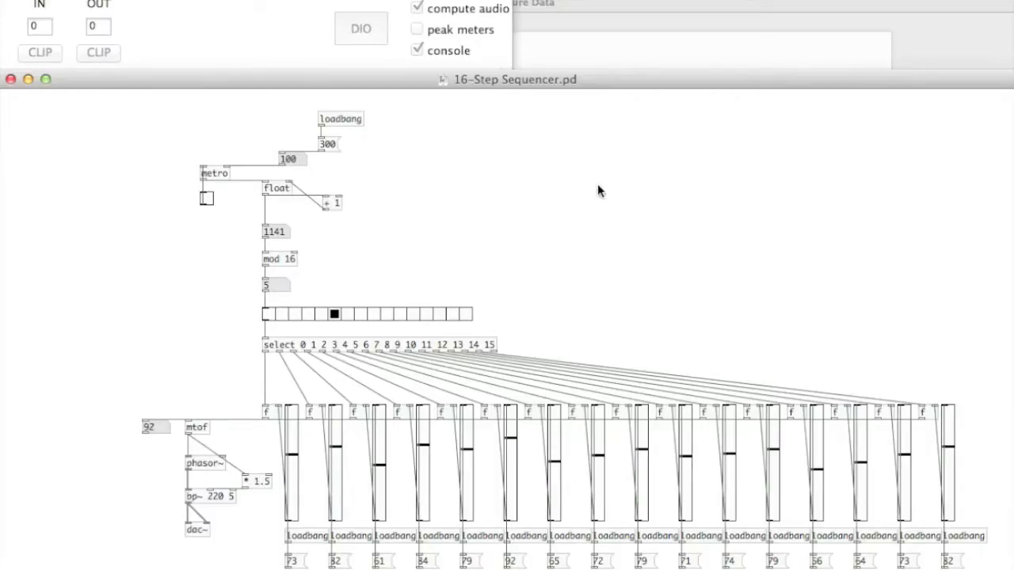
{"action": "mouse_move", "coordinate": [480, 268]}
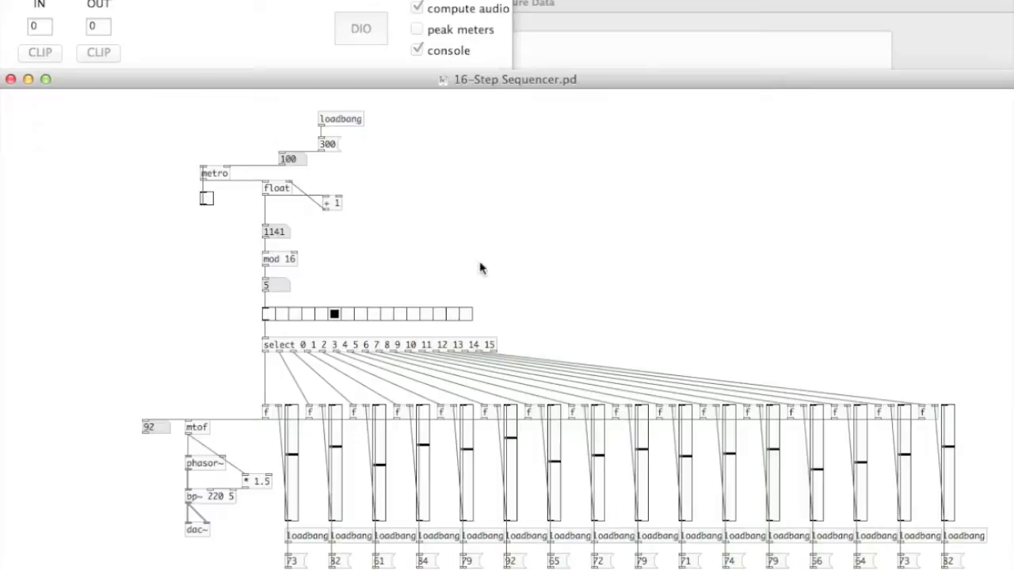
{"action": "mouse_move", "coordinate": [385, 286]}
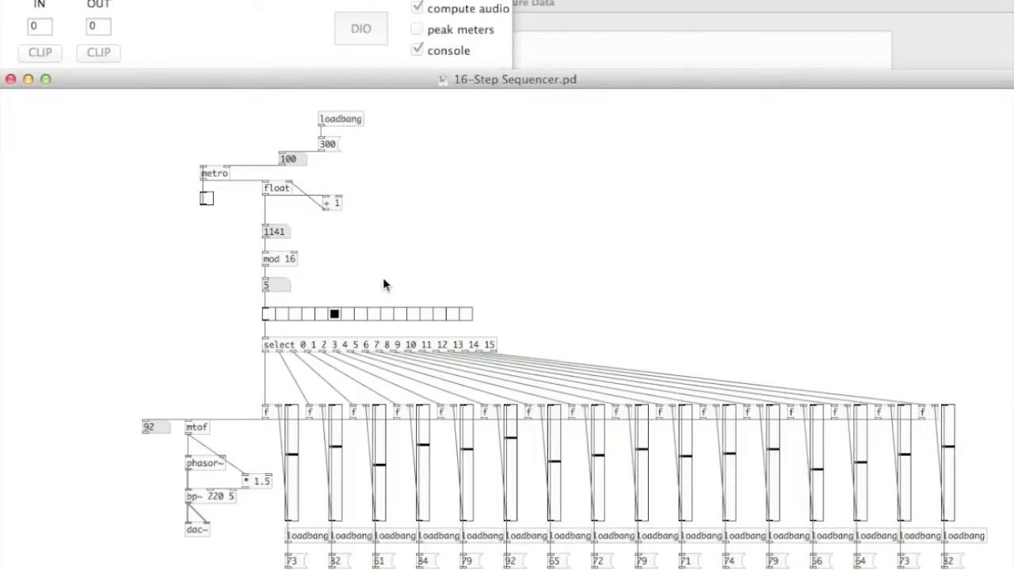
{"action": "mouse_move", "coordinate": [280, 321]}
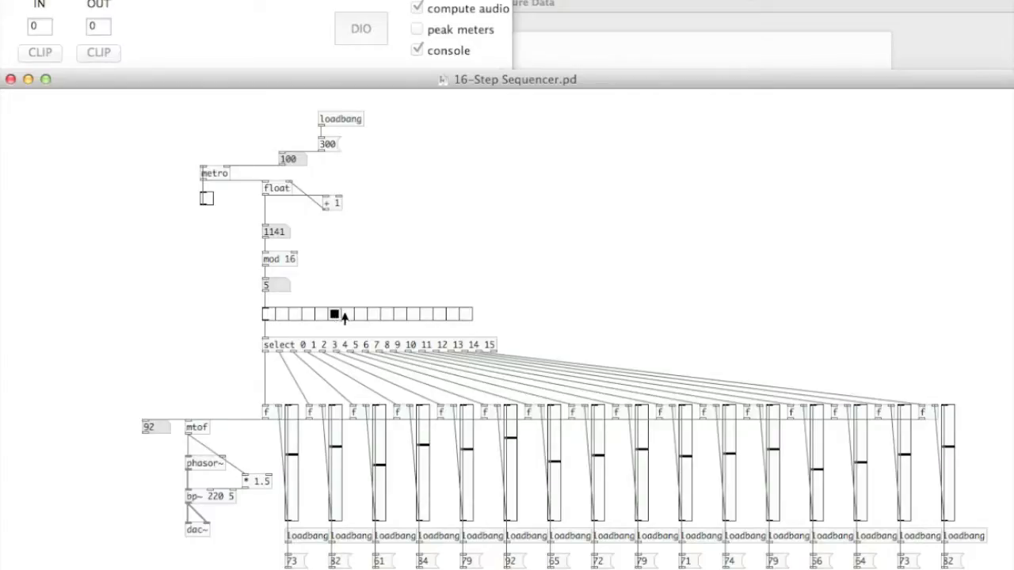
{"action": "mouse_move", "coordinate": [348, 277]}
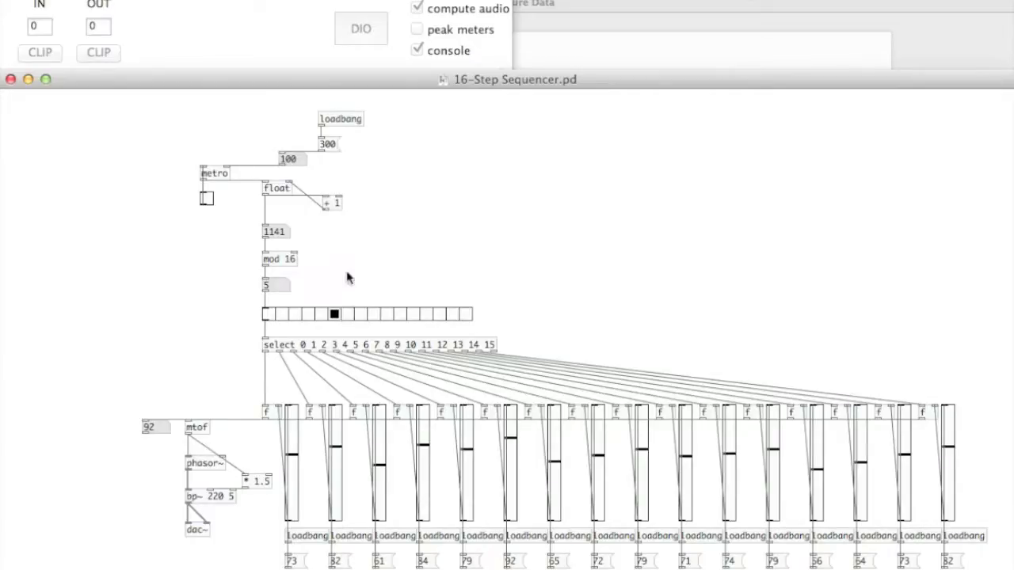
{"action": "mouse_move", "coordinate": [211, 301]}
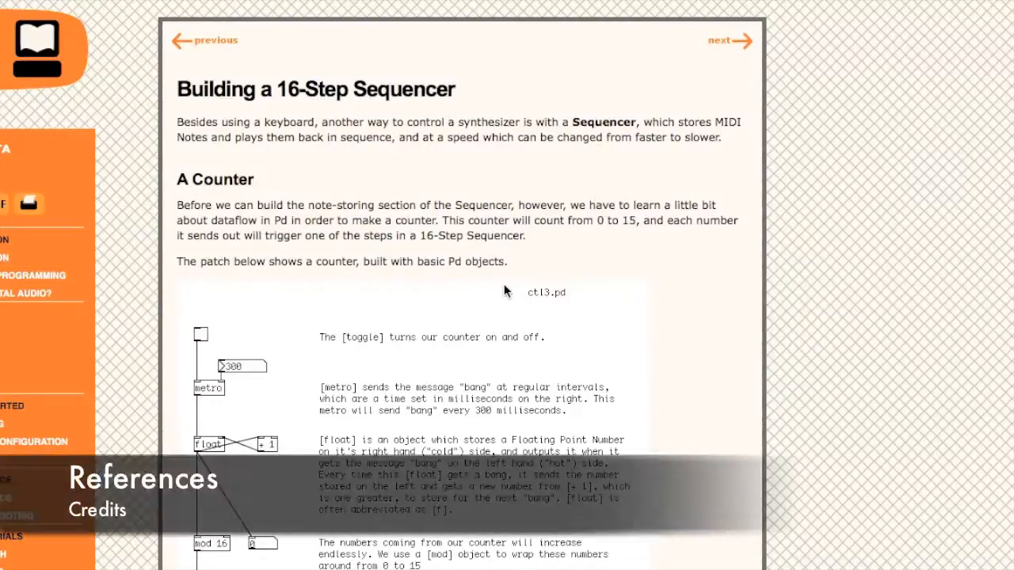
{"action": "mouse_move", "coordinate": [785, 238]}
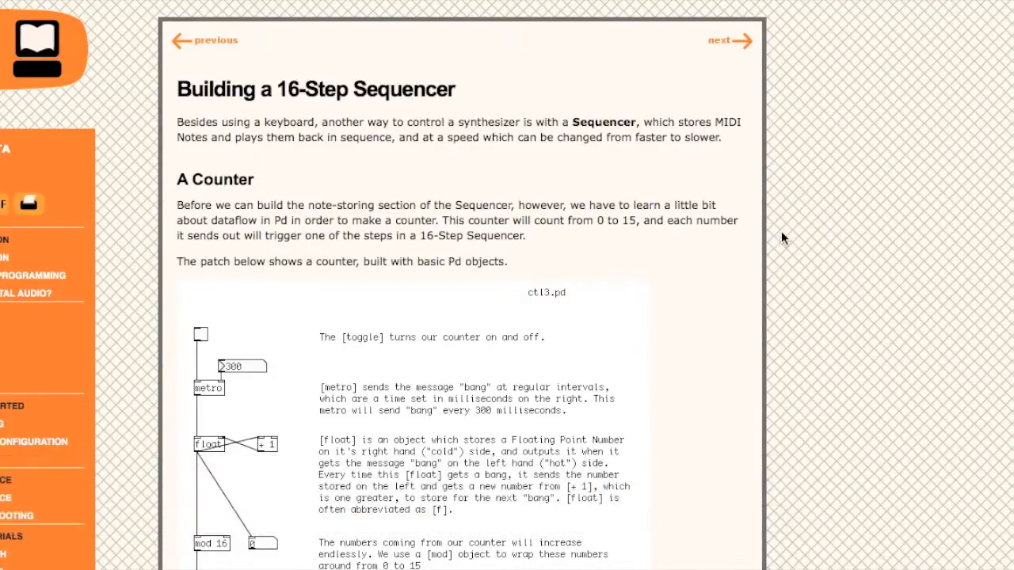
{"action": "mouse_move", "coordinate": [798, 216]}
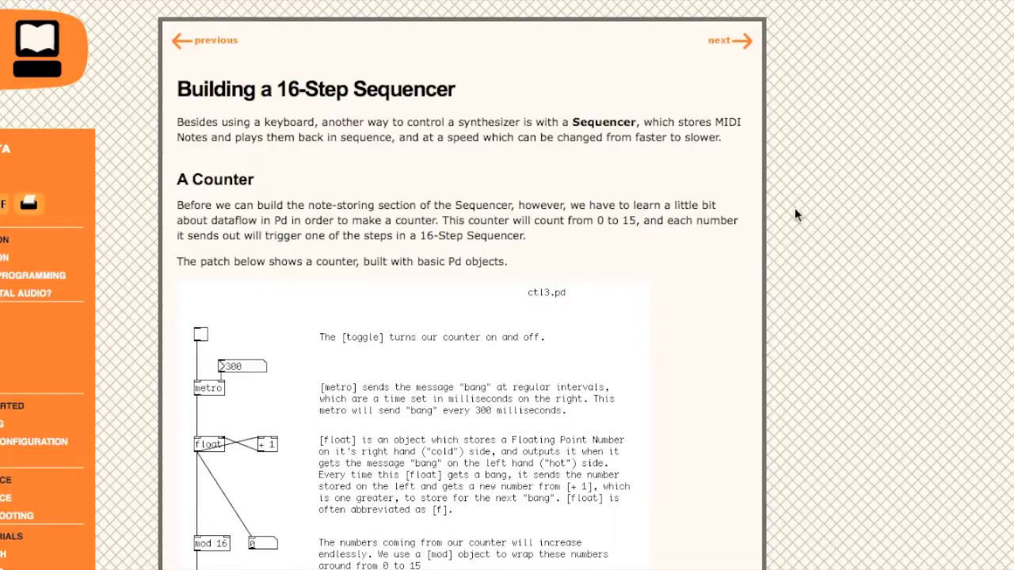
{"action": "mouse_move", "coordinate": [794, 201]}
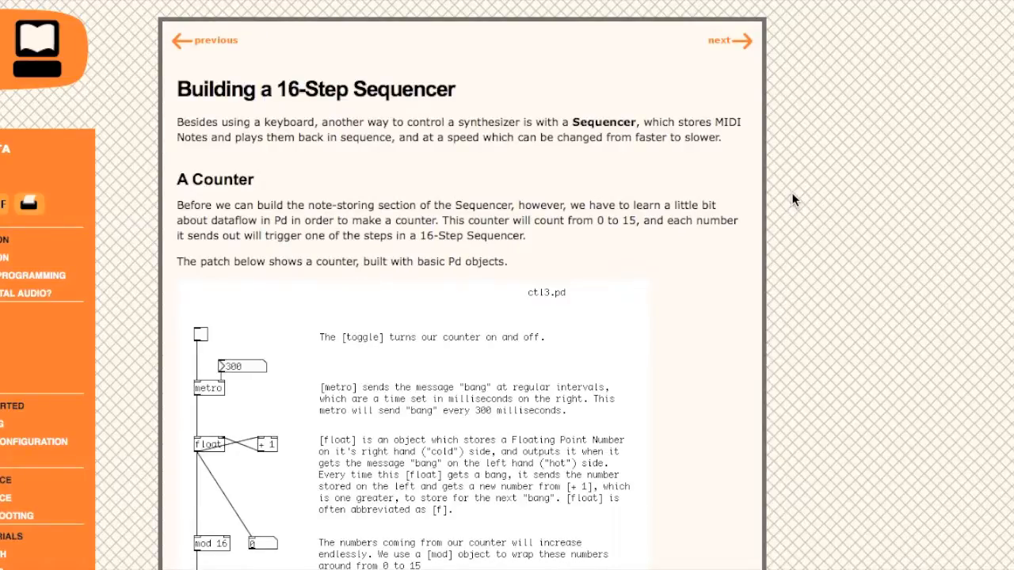
{"action": "mouse_move", "coordinate": [811, 236]}
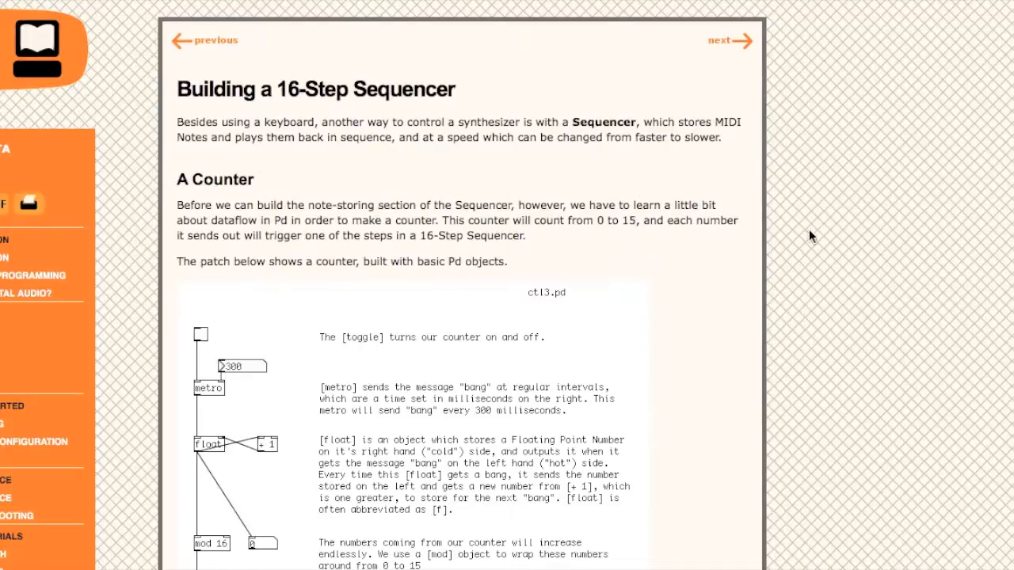
{"action": "mouse_move", "coordinate": [854, 151]}
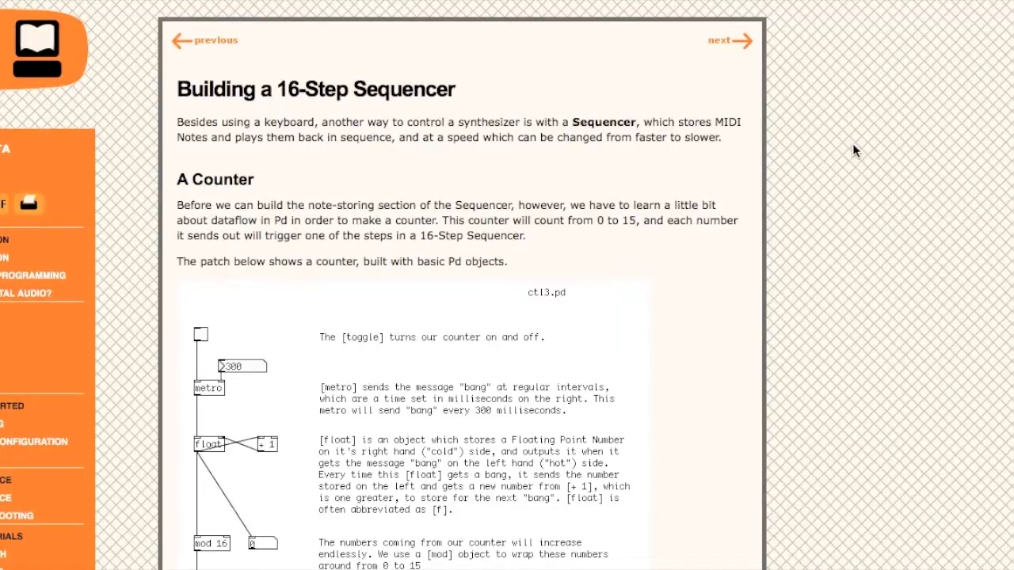
{"action": "mouse_move", "coordinate": [822, 155]}
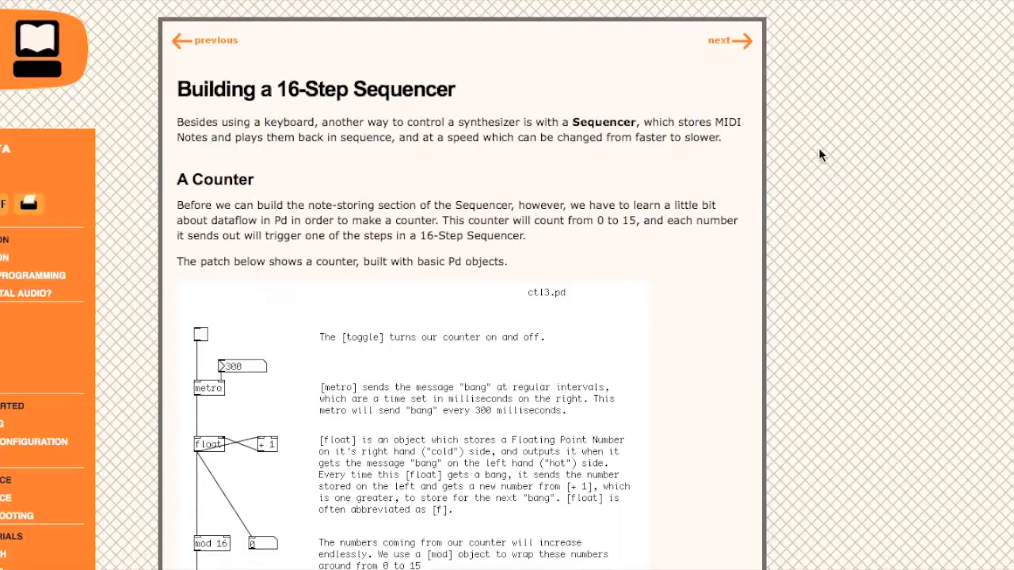
{"action": "mouse_move", "coordinate": [814, 156]}
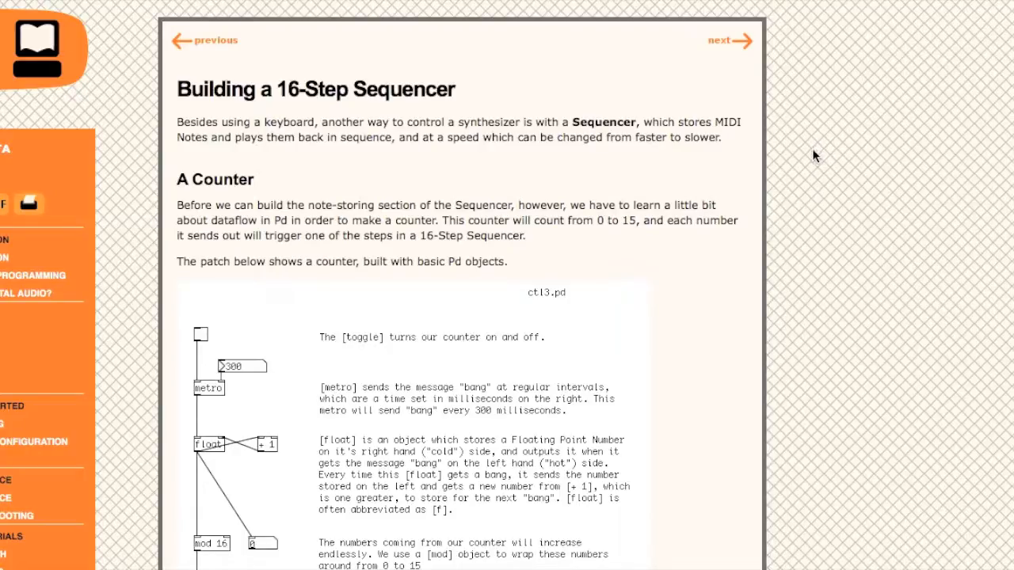
{"action": "mouse_move", "coordinate": [313, 99]}
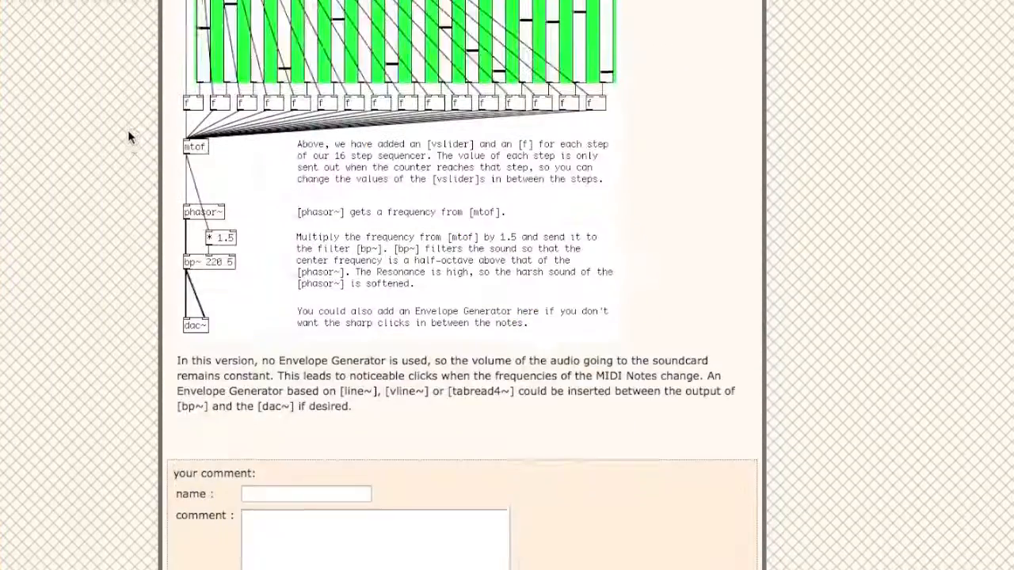
Scroll the FLOSS Manuals 16-step sequencer tutorial down to its closing comment form.
{"action": "scroll", "scroll_direction": "down", "scroll_amount": 3}
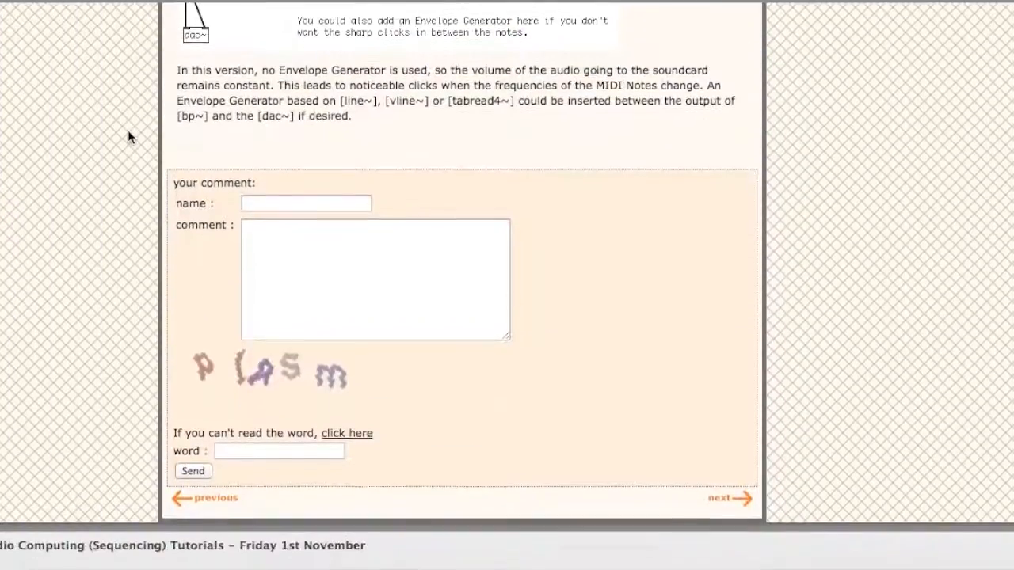
{"action": "scroll", "scroll_direction": "down", "scroll_amount": 3}
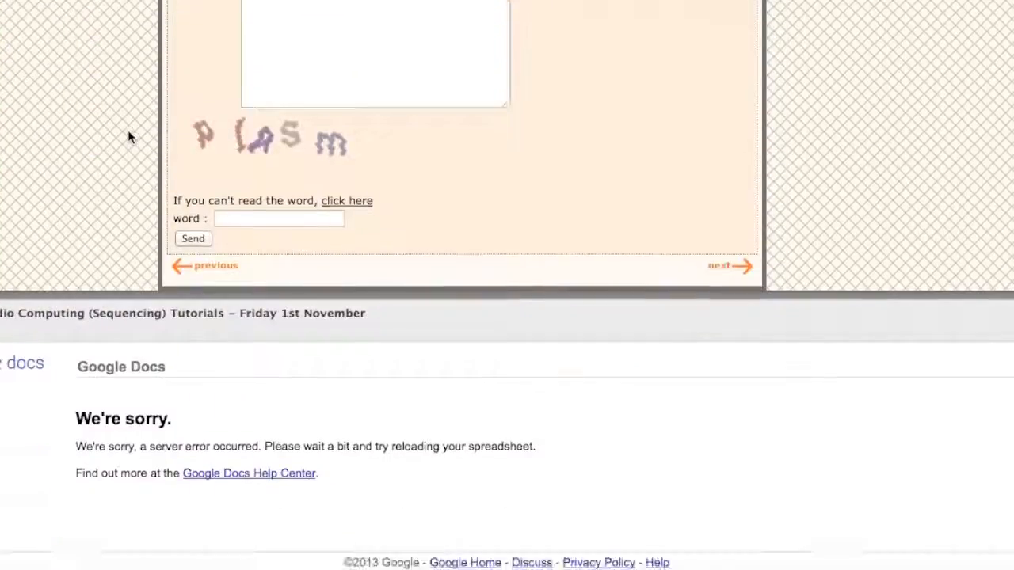